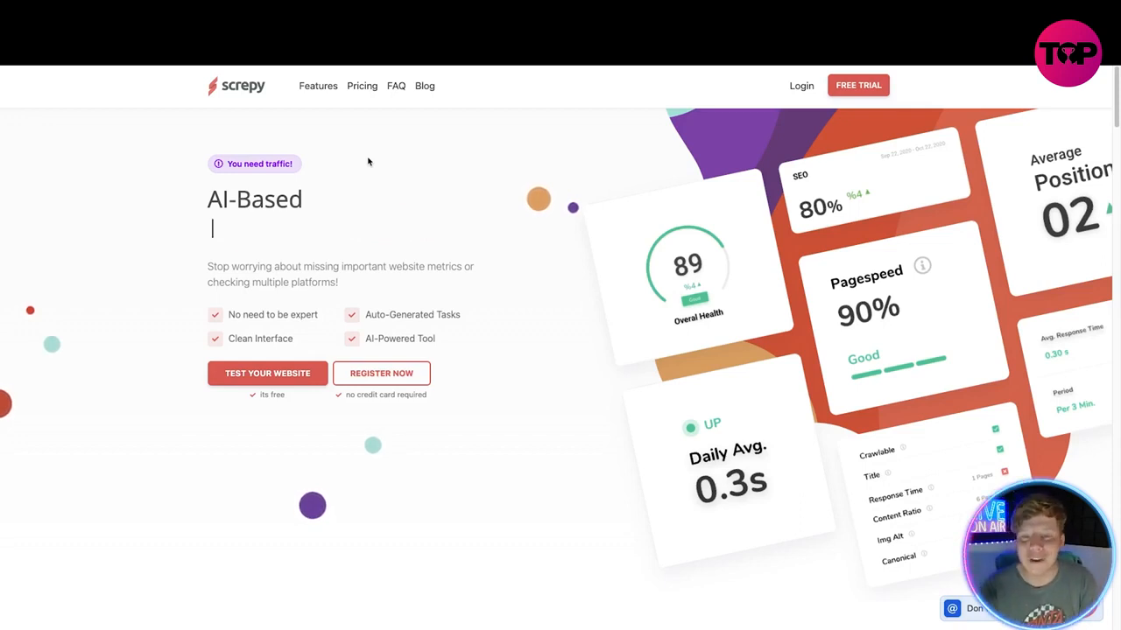
Step: Note the Lighthouse, W3C and Page Speed Monitoring names, then jump to Features via the top navigation
{"action": "type", "text": "Lighthouse Moni"}
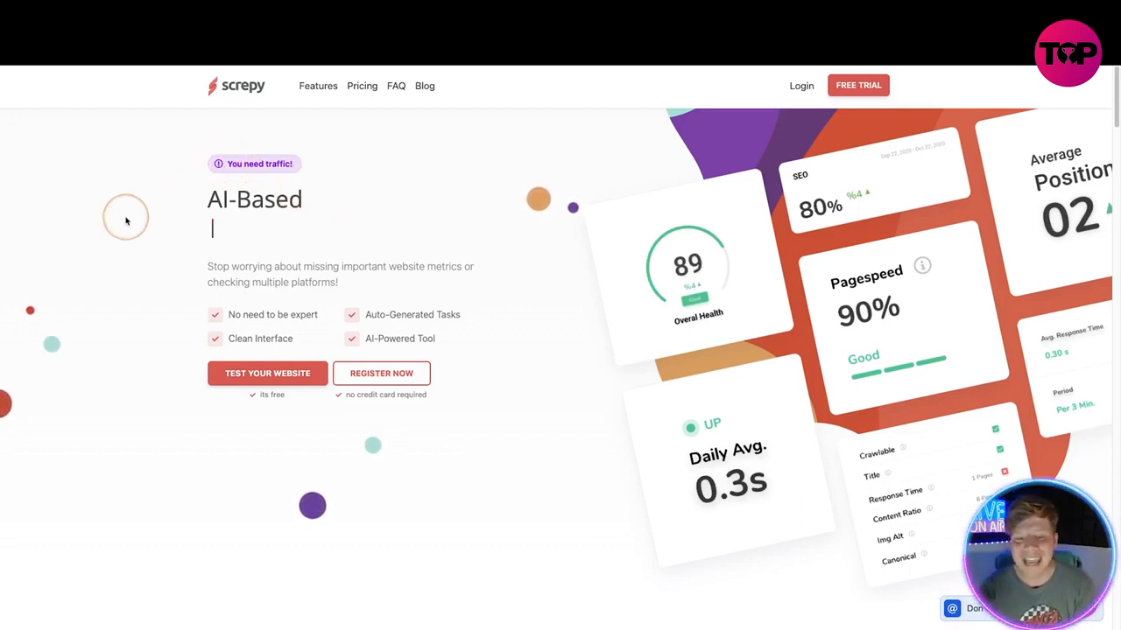
{"action": "type", "text": "W3C Monitoring"}
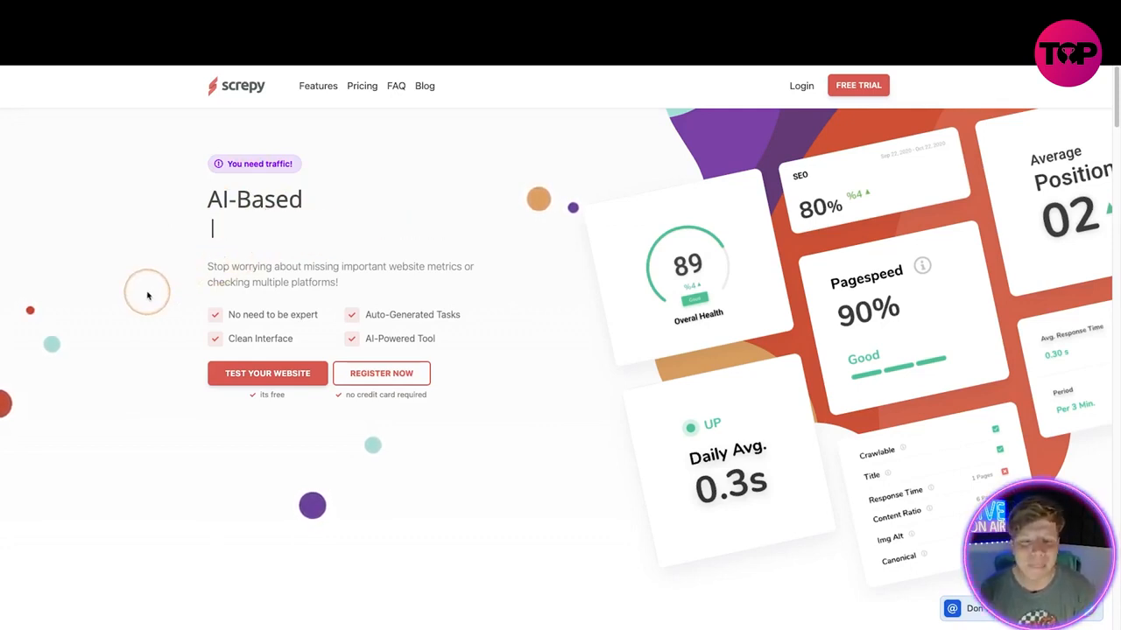
{"action": "type", "text": "Page Speed Moni"}
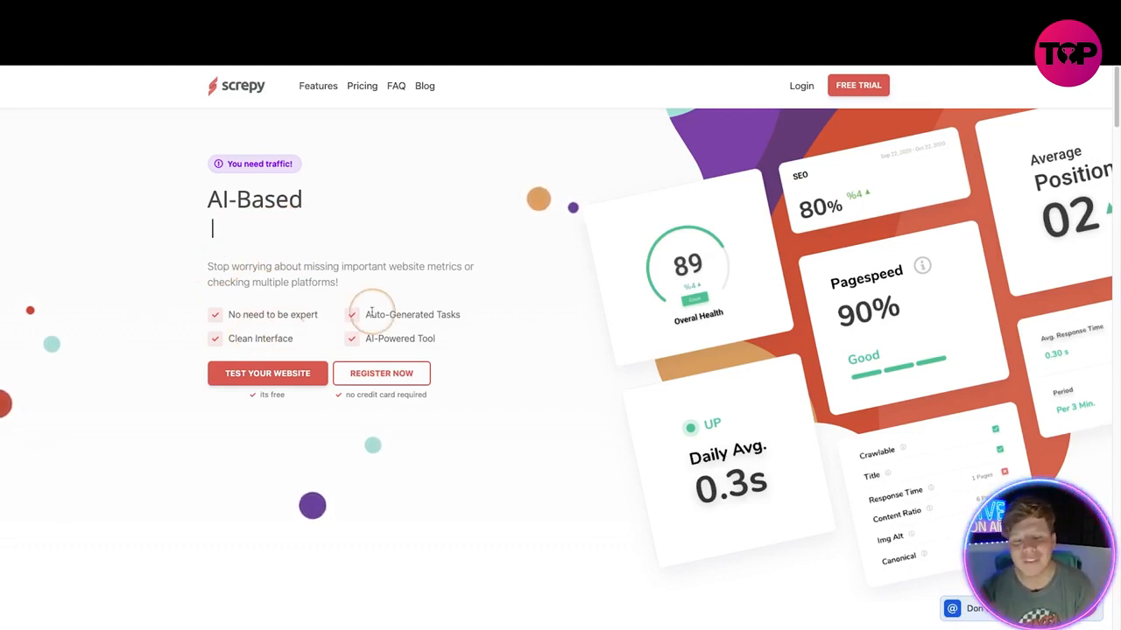
{"action": "type", "text": "Lighthouse Moni"}
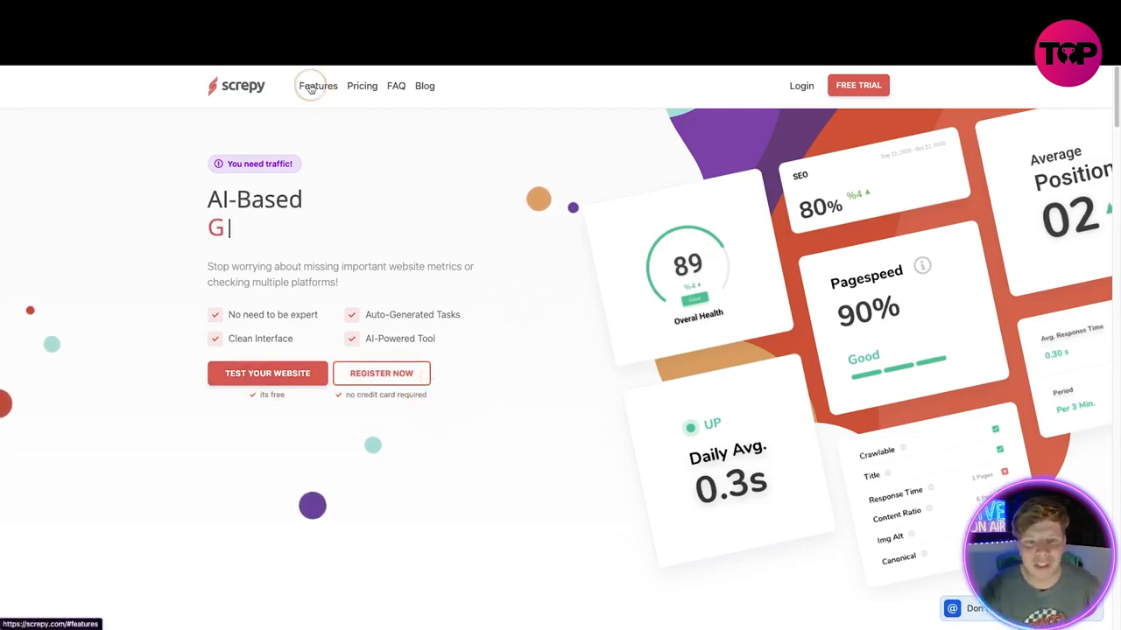
{"action": "left_click", "coordinate": [318, 85]}
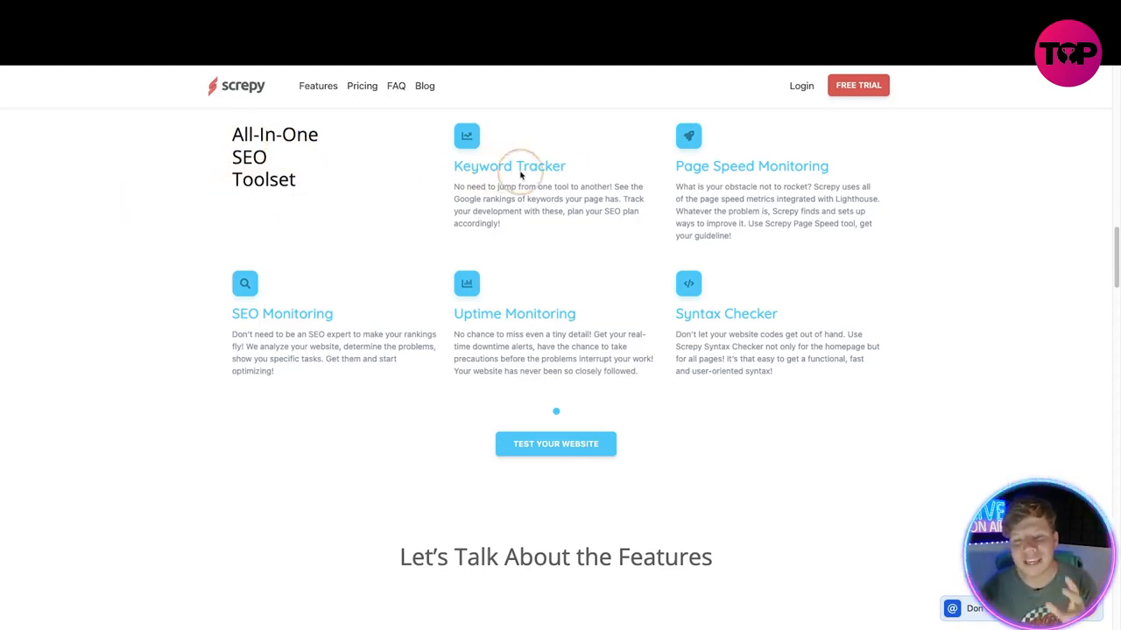
{"action": "mouse_move", "coordinate": [390, 217]}
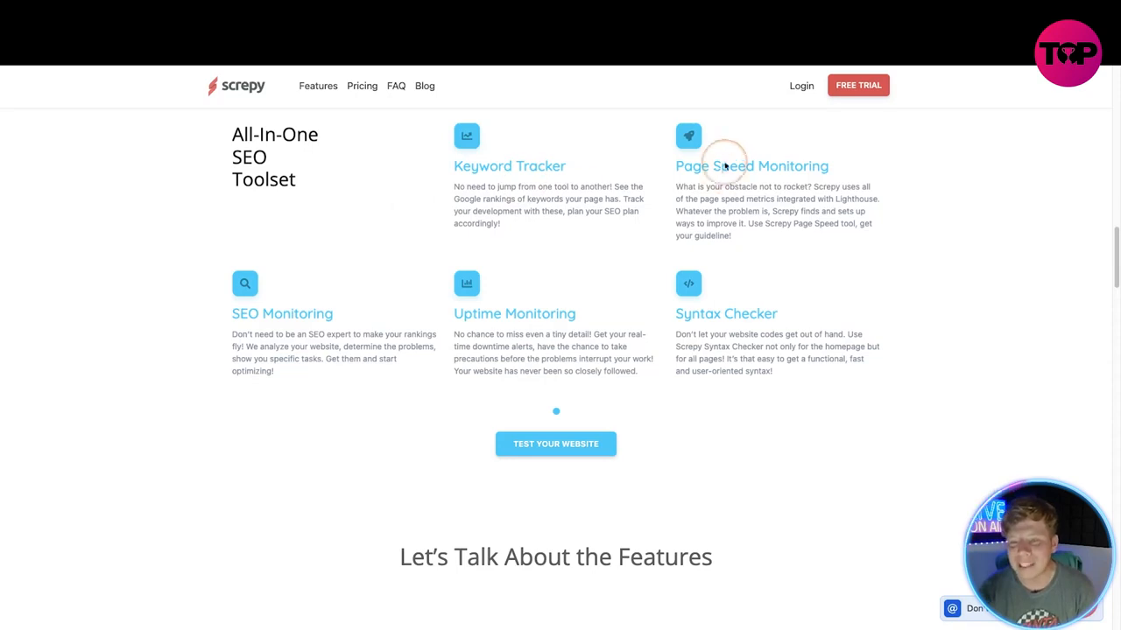
{"action": "mouse_move", "coordinate": [695, 259]}
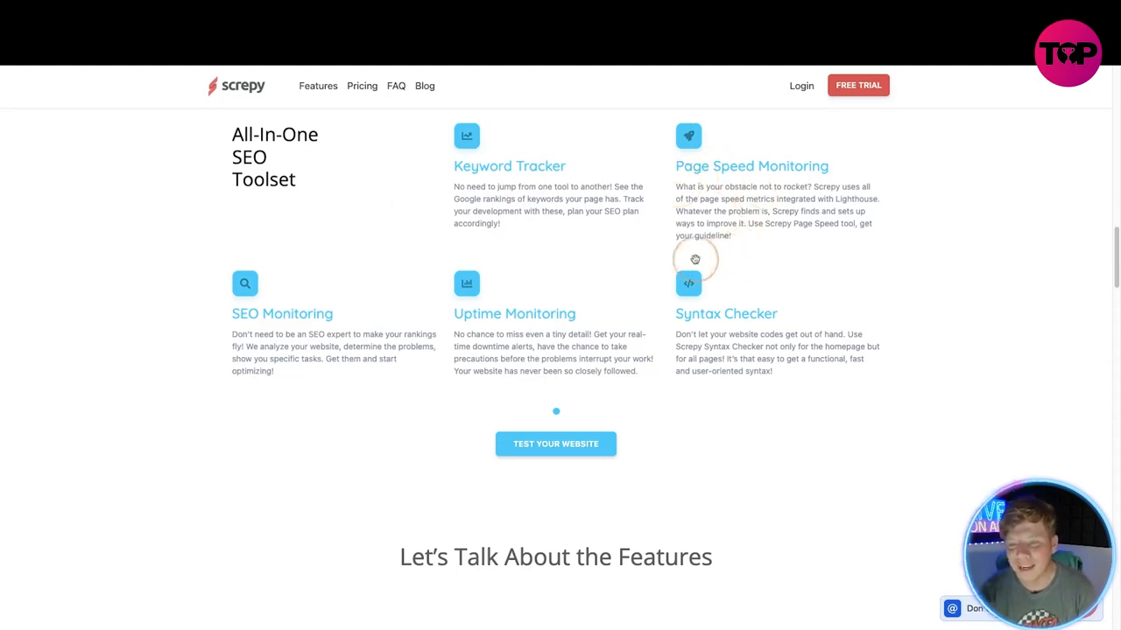
{"action": "mouse_move", "coordinate": [659, 232]}
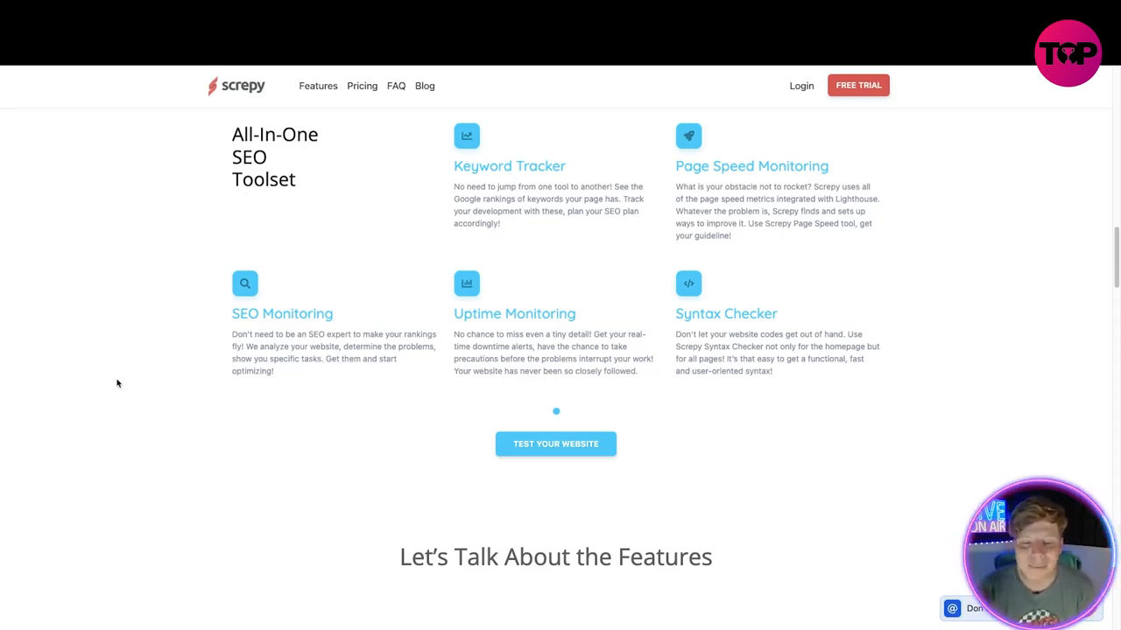
{"action": "mouse_move", "coordinate": [503, 324]}
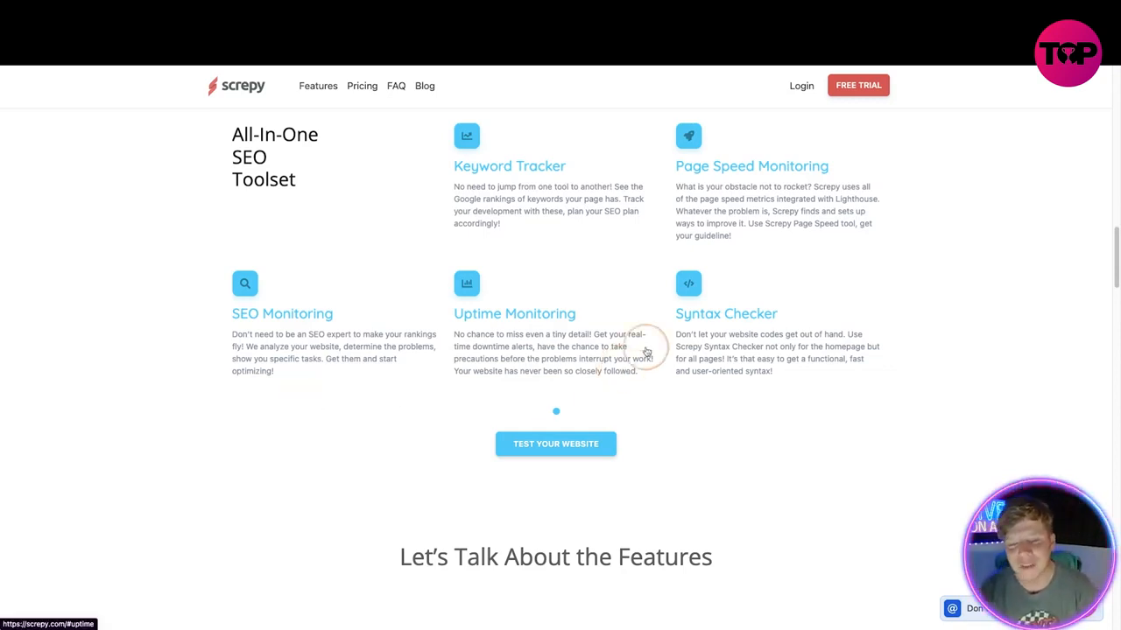
{"action": "mouse_move", "coordinate": [709, 368]}
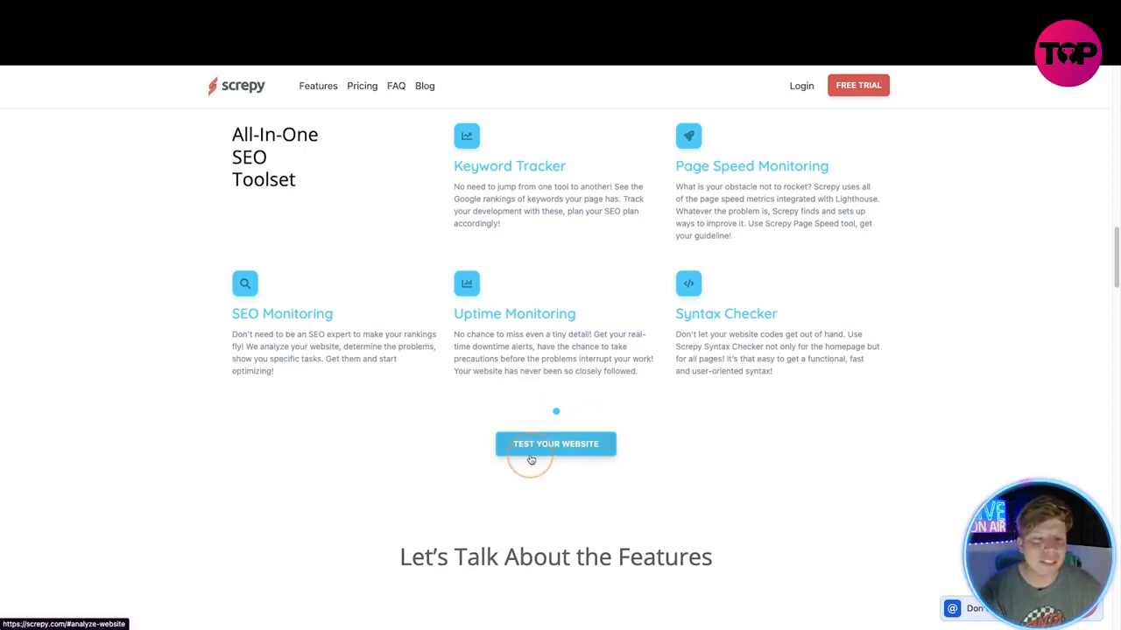
Step: Scroll past the Auto-Generated Tasks and Keyword Tracker write-ups to Page Speed Monitoring
{"action": "scroll", "scroll_direction": "down", "scroll_amount": 3}
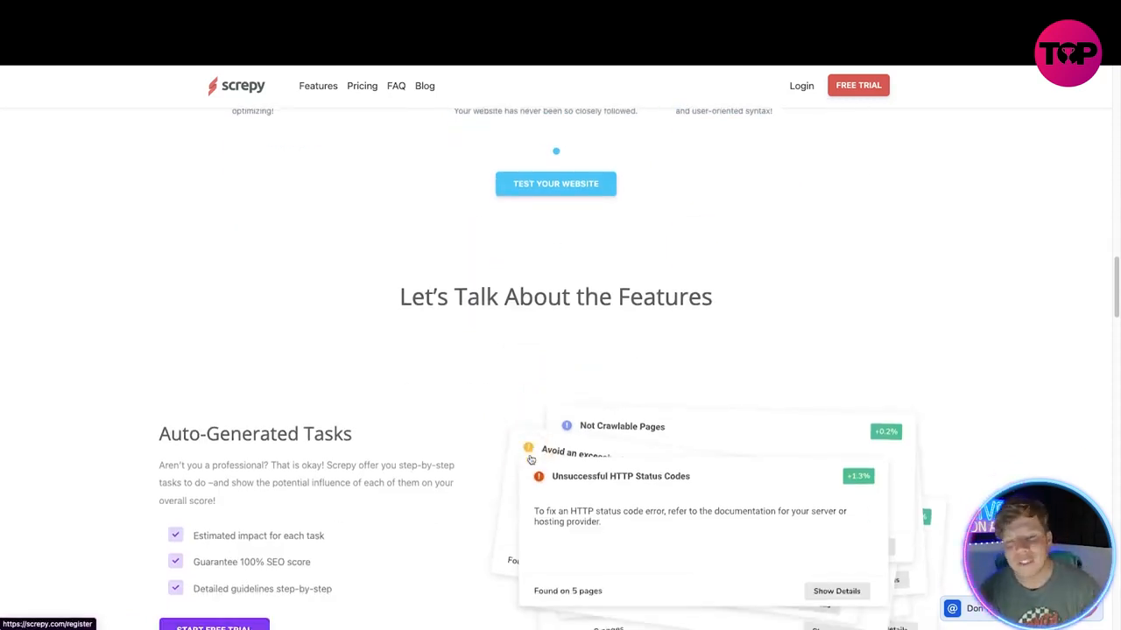
{"action": "scroll", "scroll_direction": "down", "scroll_amount": 3}
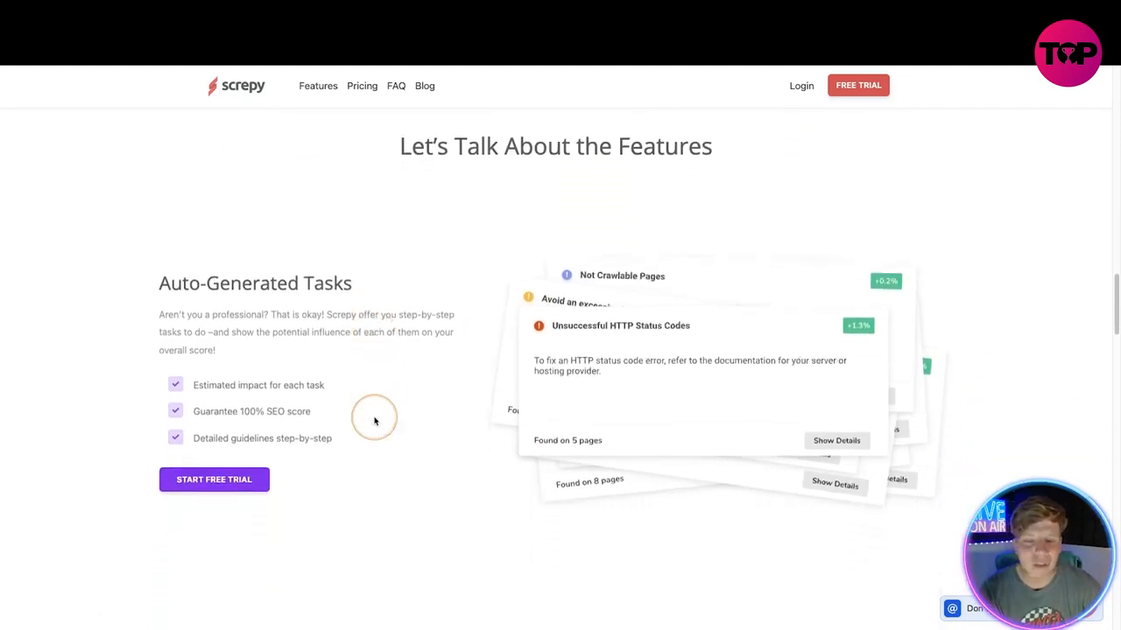
{"action": "scroll", "scroll_direction": "down", "scroll_amount": 3}
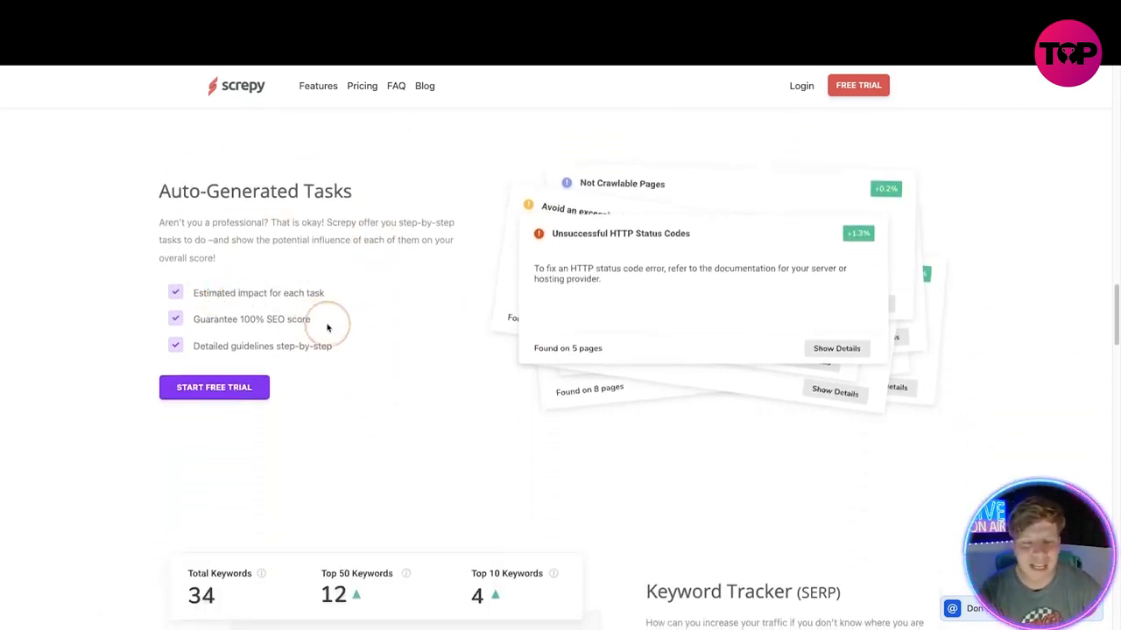
{"action": "scroll", "scroll_direction": "down", "scroll_amount": 3}
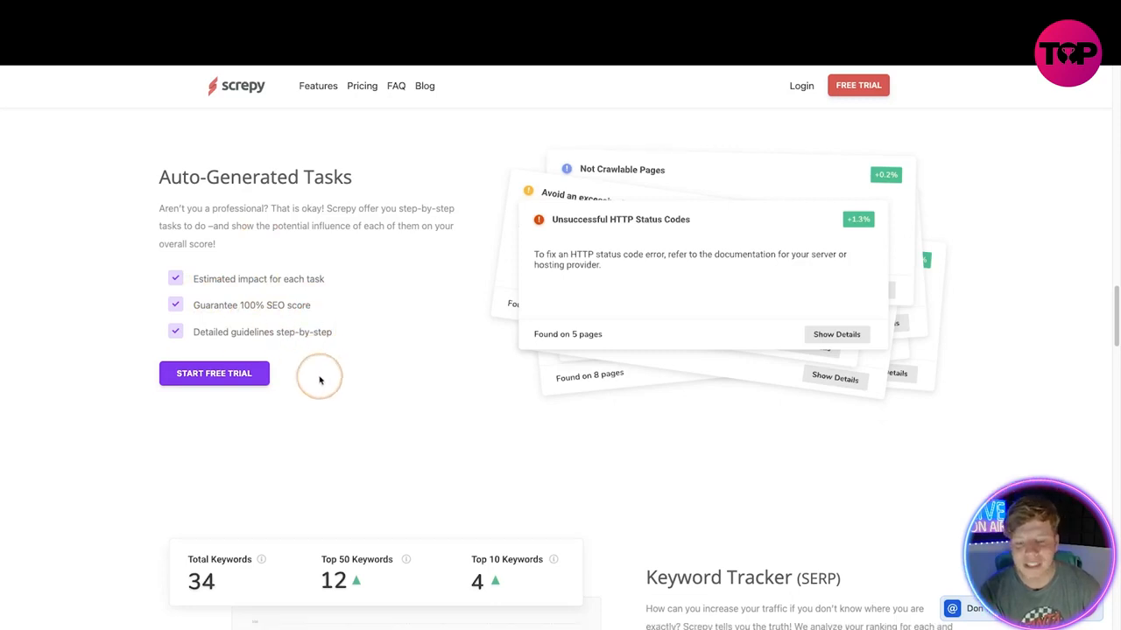
{"action": "scroll", "scroll_direction": "down", "scroll_amount": 3}
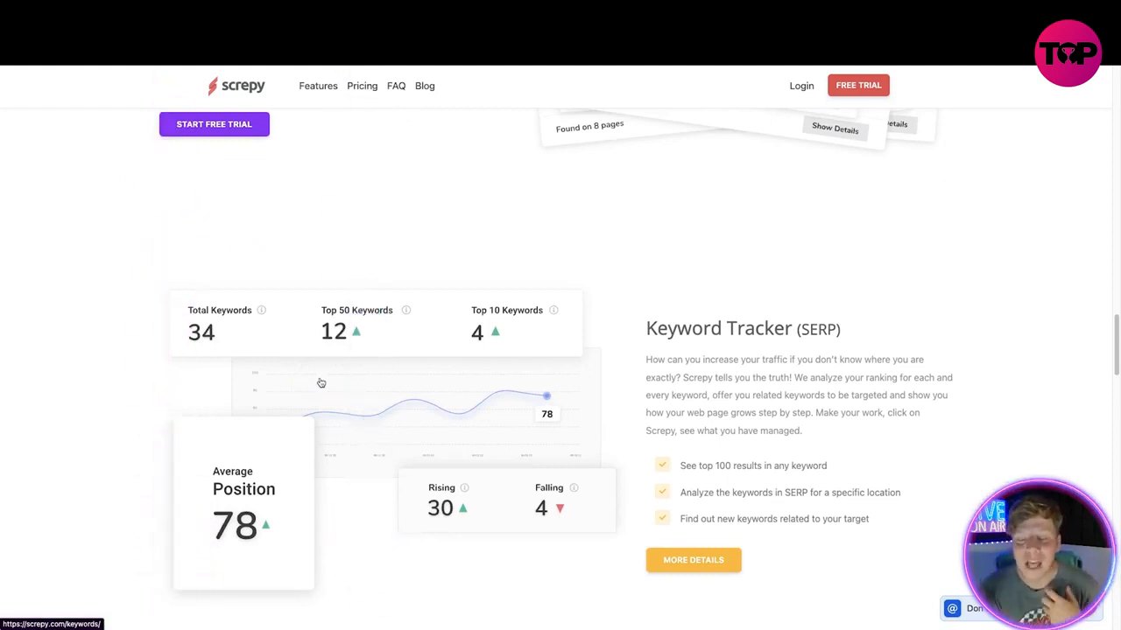
{"action": "scroll", "scroll_direction": "down", "scroll_amount": 3}
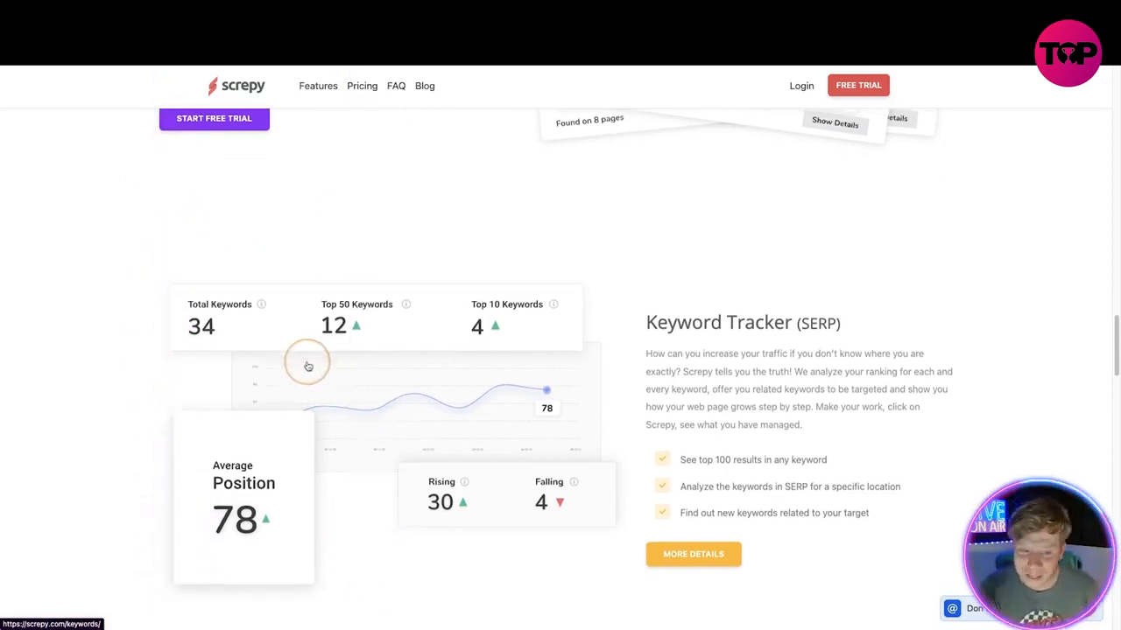
{"action": "scroll", "scroll_direction": "down", "scroll_amount": 3}
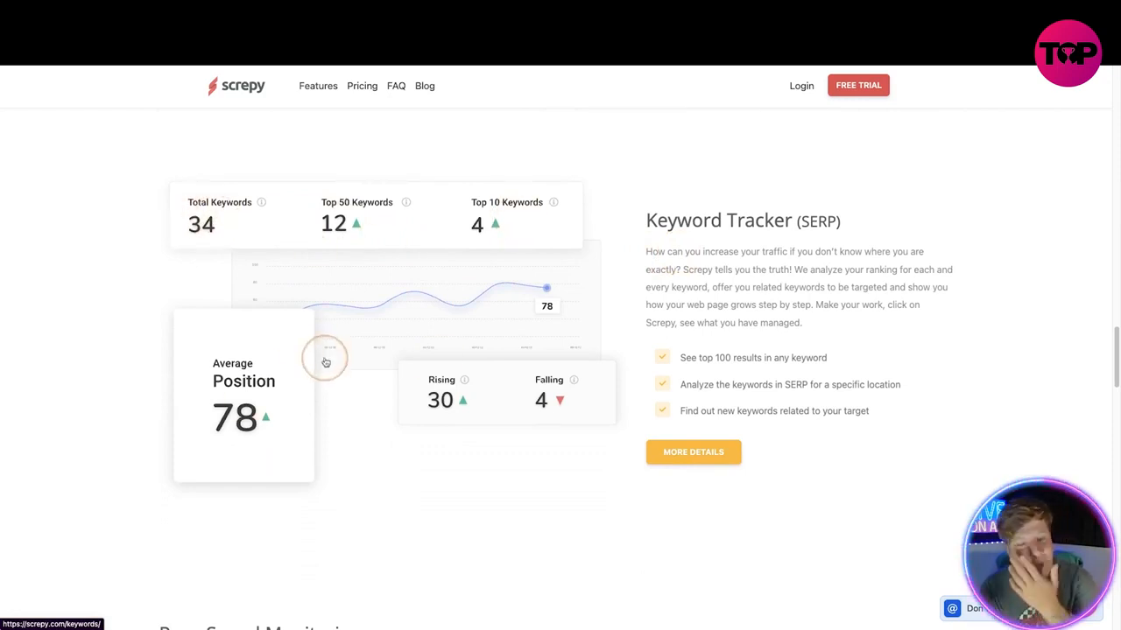
{"action": "scroll", "scroll_direction": "down", "scroll_amount": 3}
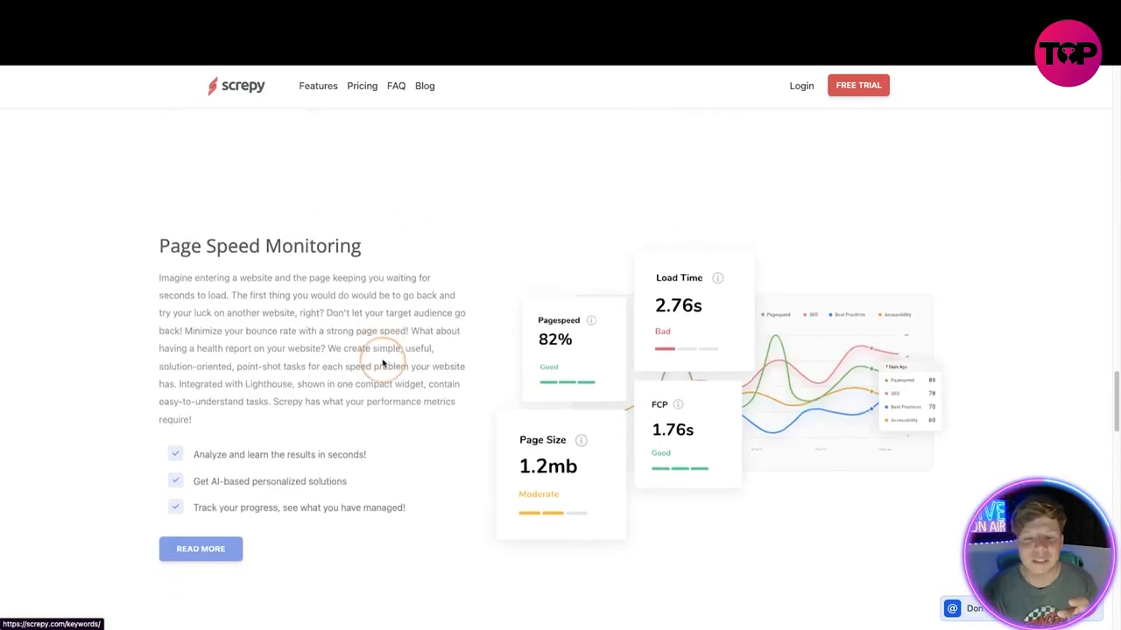
{"action": "scroll", "scroll_direction": "down", "scroll_amount": 3}
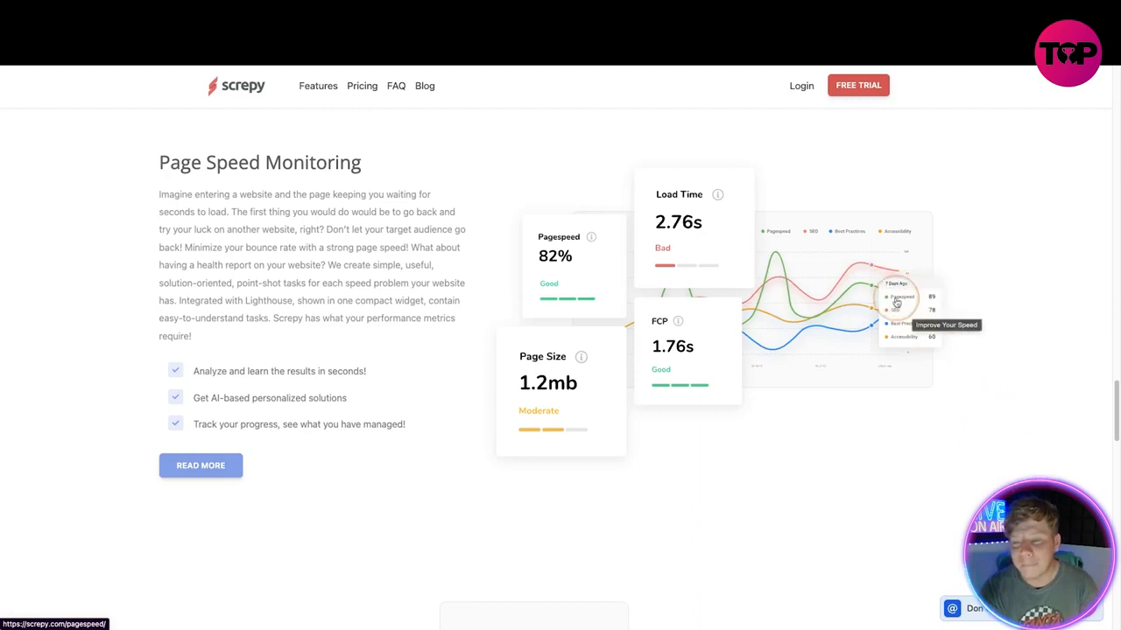
{"action": "mouse_move", "coordinate": [837, 349]}
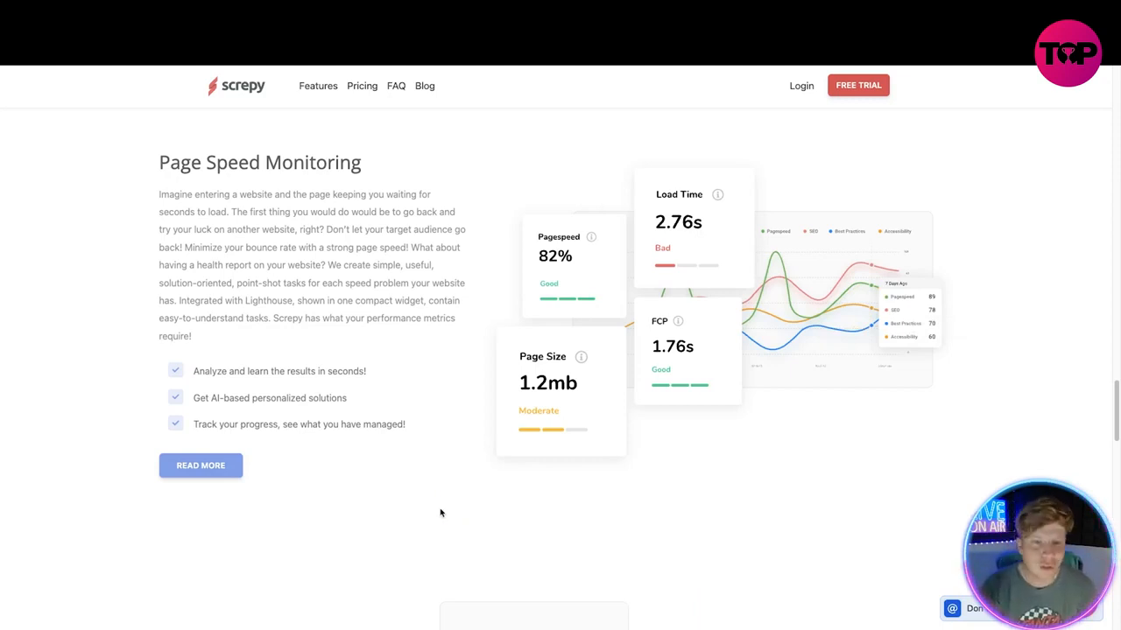
Step: Scroll past SEO and Uptime Monitoring to the 'Ready to boost your website?' banner and Recent Posts
{"action": "scroll", "scroll_direction": "down", "scroll_amount": 3}
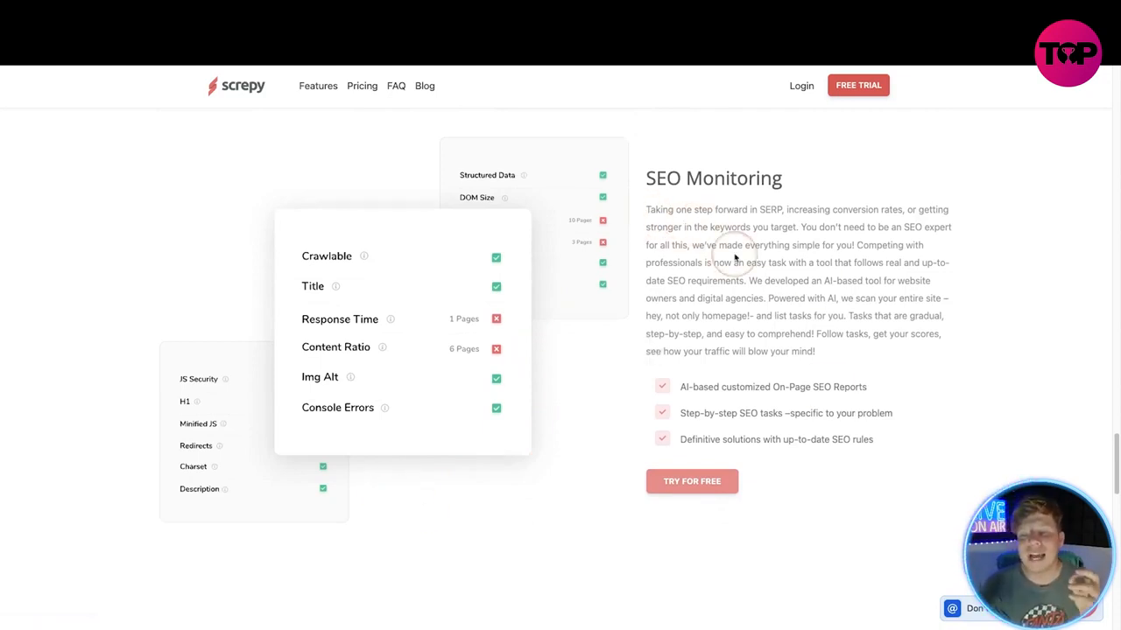
{"action": "mouse_move", "coordinate": [643, 345]}
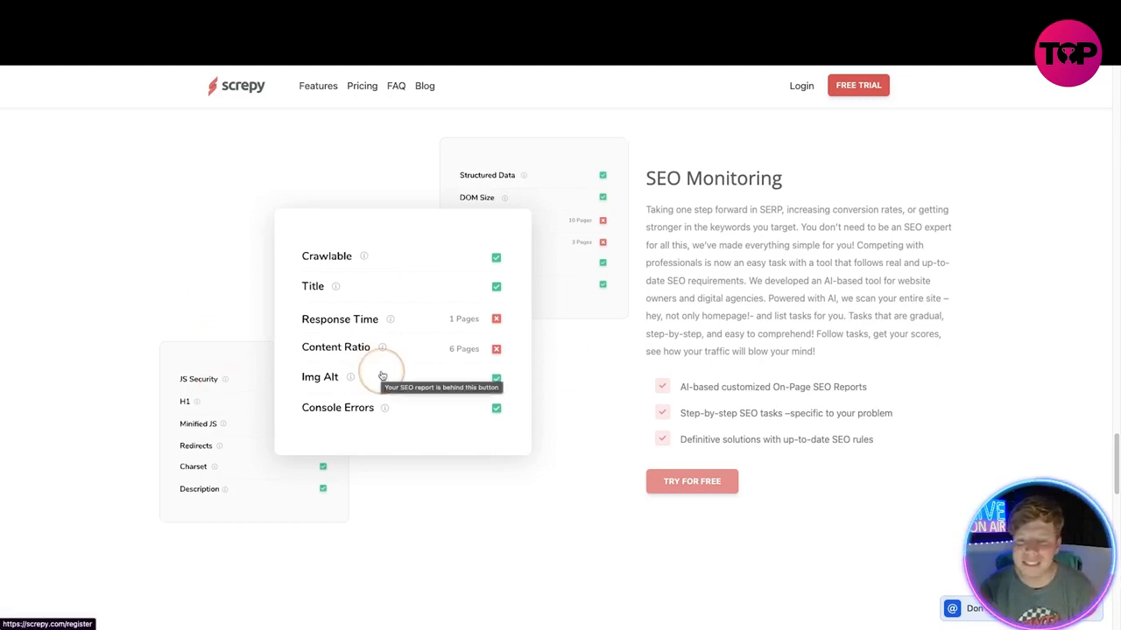
{"action": "scroll", "scroll_direction": "down", "scroll_amount": 3}
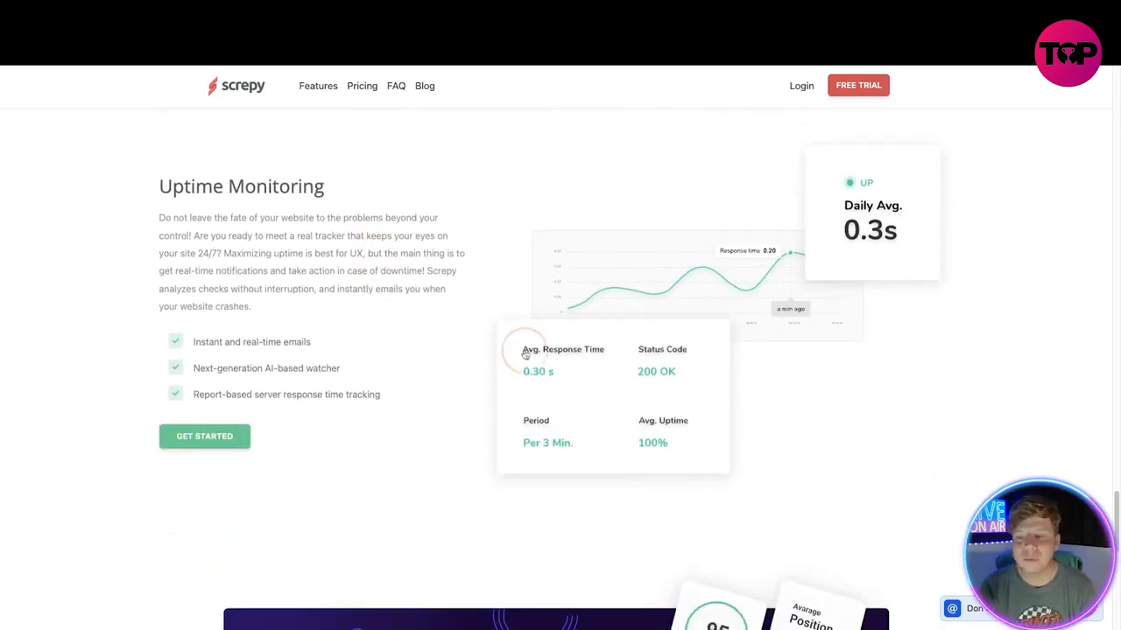
{"action": "scroll", "scroll_direction": "down", "scroll_amount": 3}
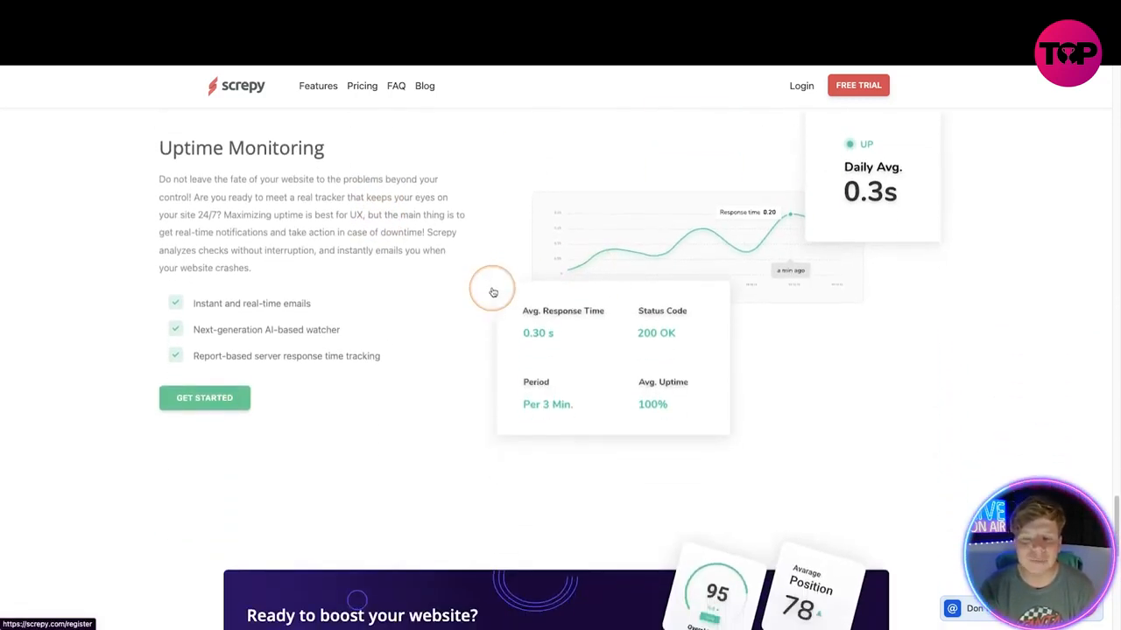
{"action": "scroll", "scroll_direction": "down", "scroll_amount": 3}
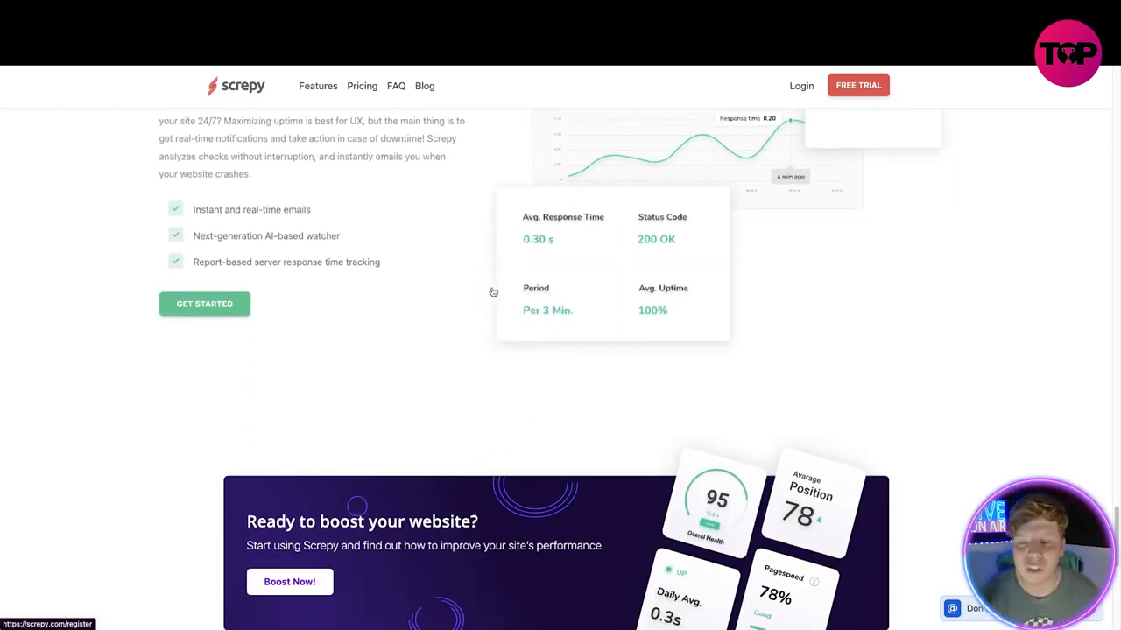
{"action": "scroll", "scroll_direction": "down", "scroll_amount": 3}
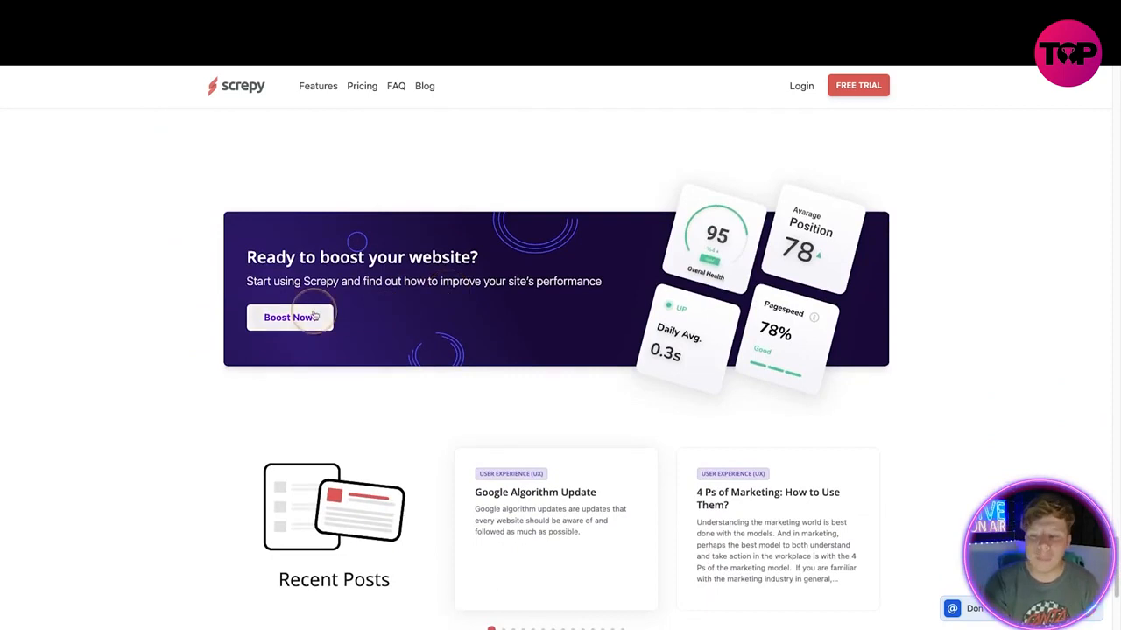
{"action": "scroll", "scroll_direction": "down", "scroll_amount": 3}
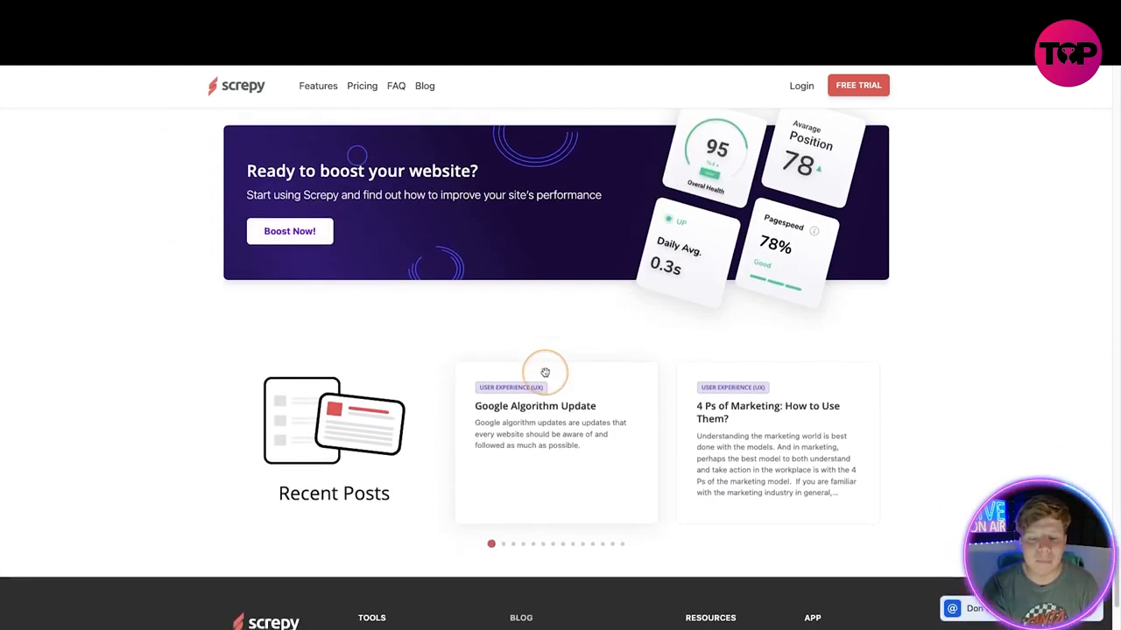
{"action": "scroll", "scroll_direction": "up", "scroll_amount": 3}
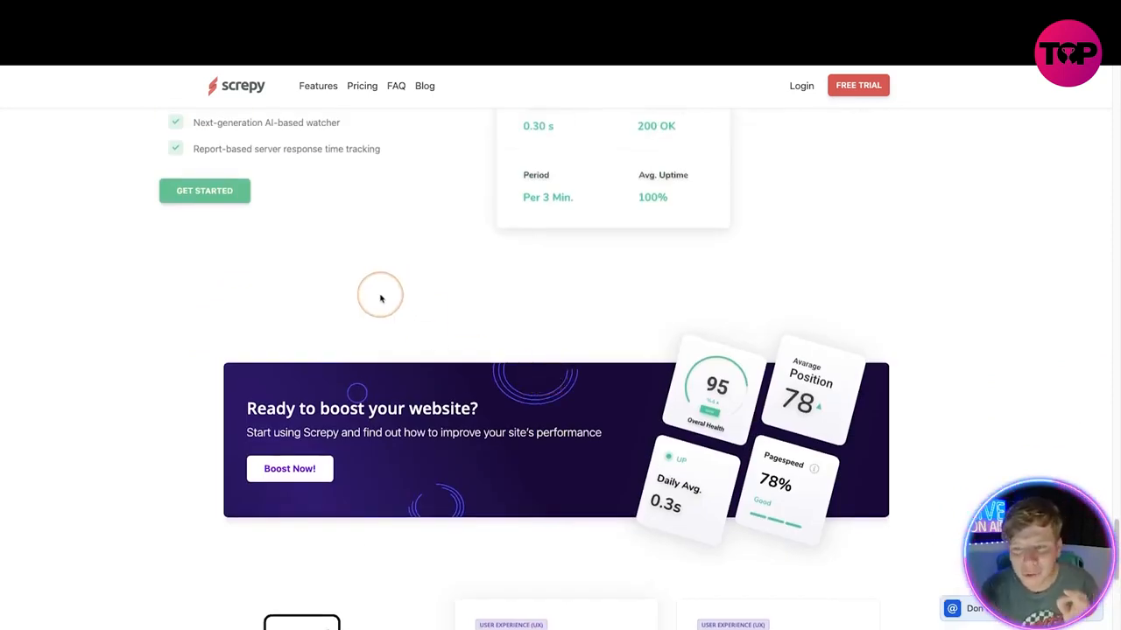
{"action": "mouse_move", "coordinate": [366, 224]}
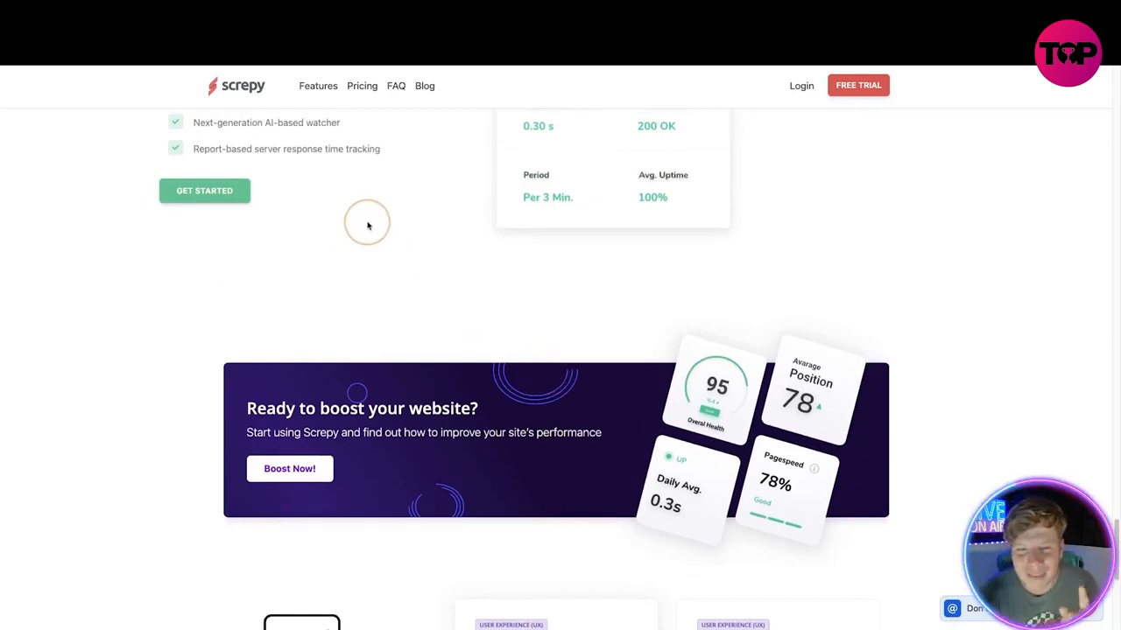
{"action": "mouse_move", "coordinate": [361, 85]}
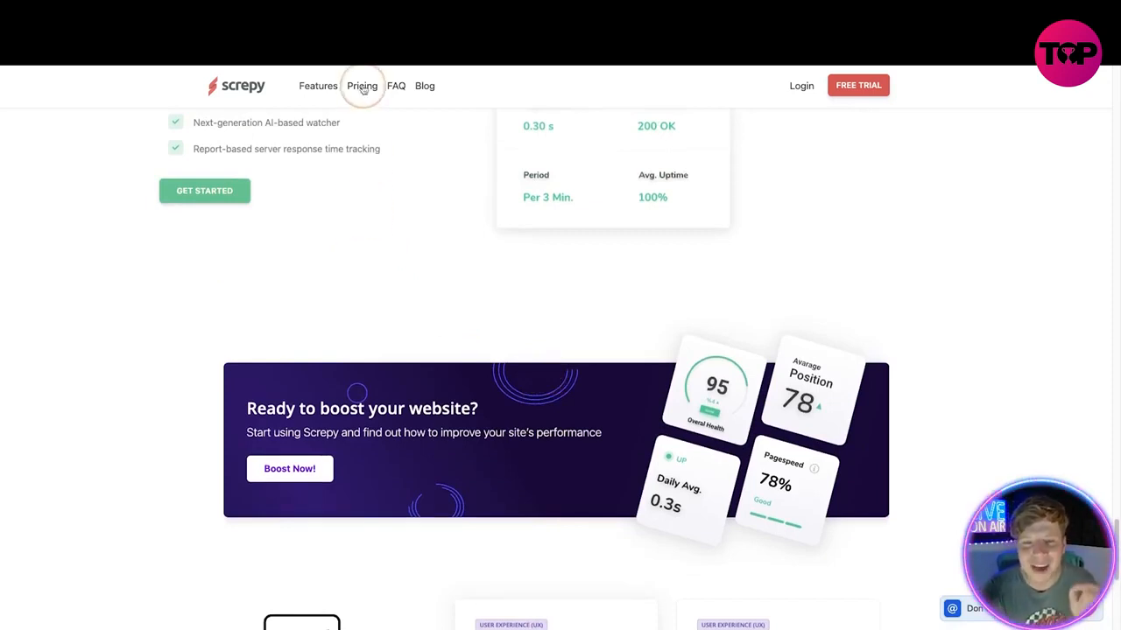
Step: Show the Pricing page on monthly billing: Lite $5, Pro $15, Advanced $30
{"action": "left_click", "coordinate": [361, 85]}
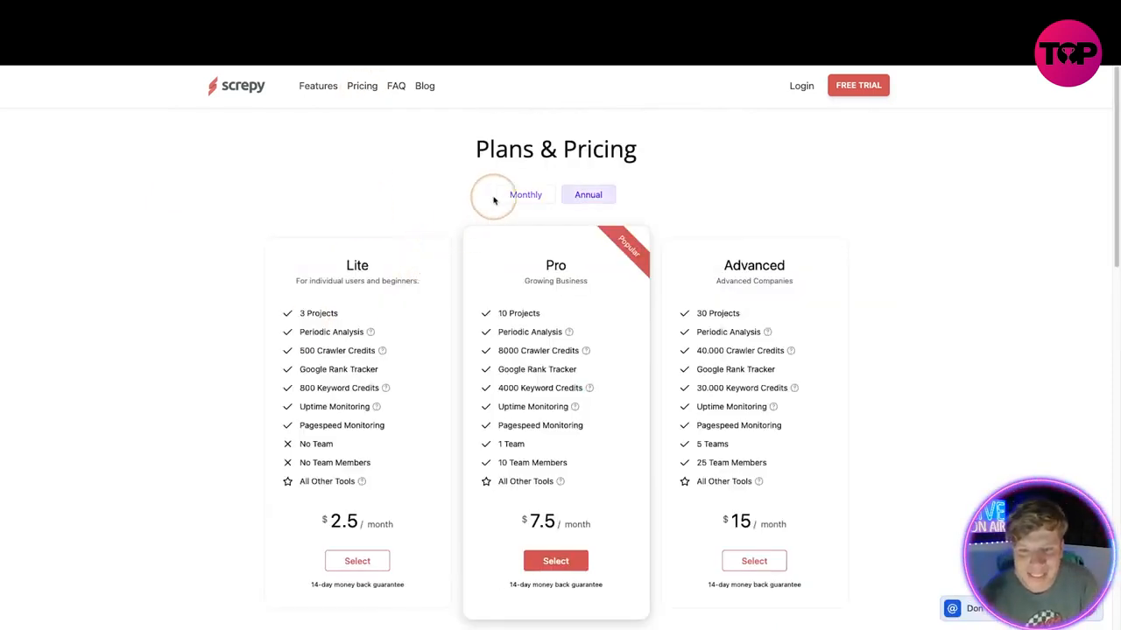
{"action": "left_click", "coordinate": [525, 194]}
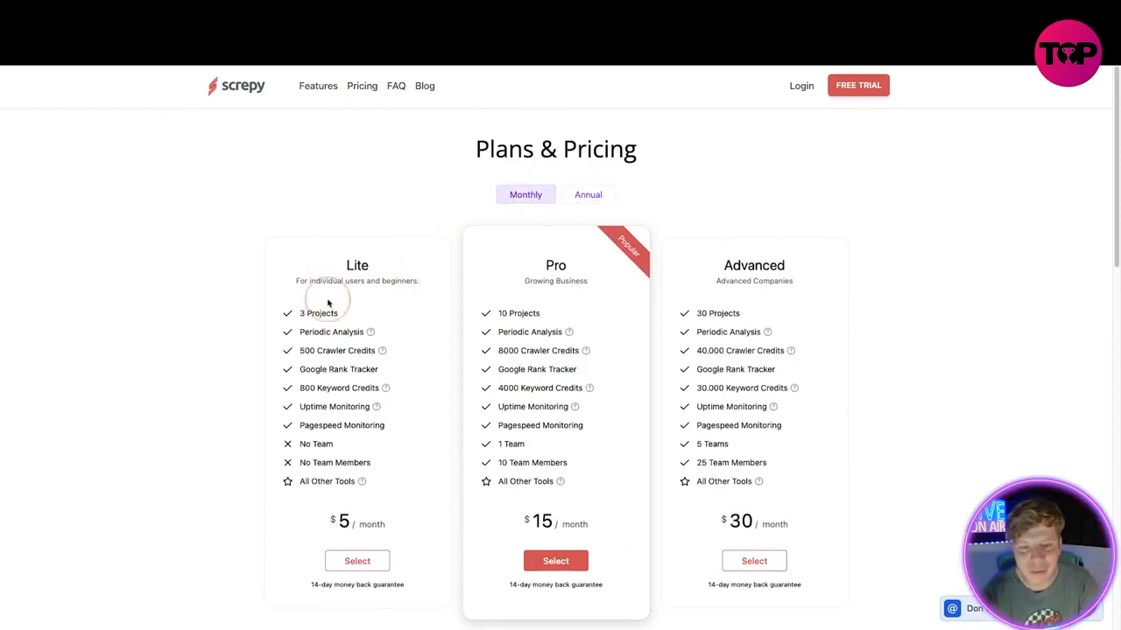
{"action": "scroll", "scroll_direction": "down", "scroll_amount": 3}
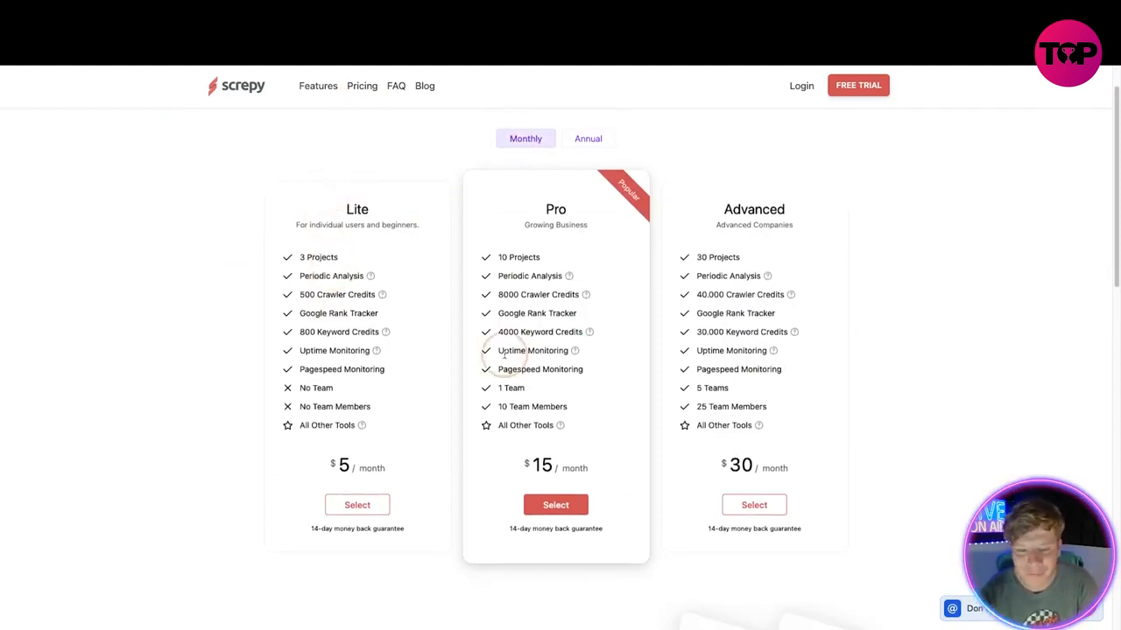
{"action": "scroll", "scroll_direction": "down", "scroll_amount": 3}
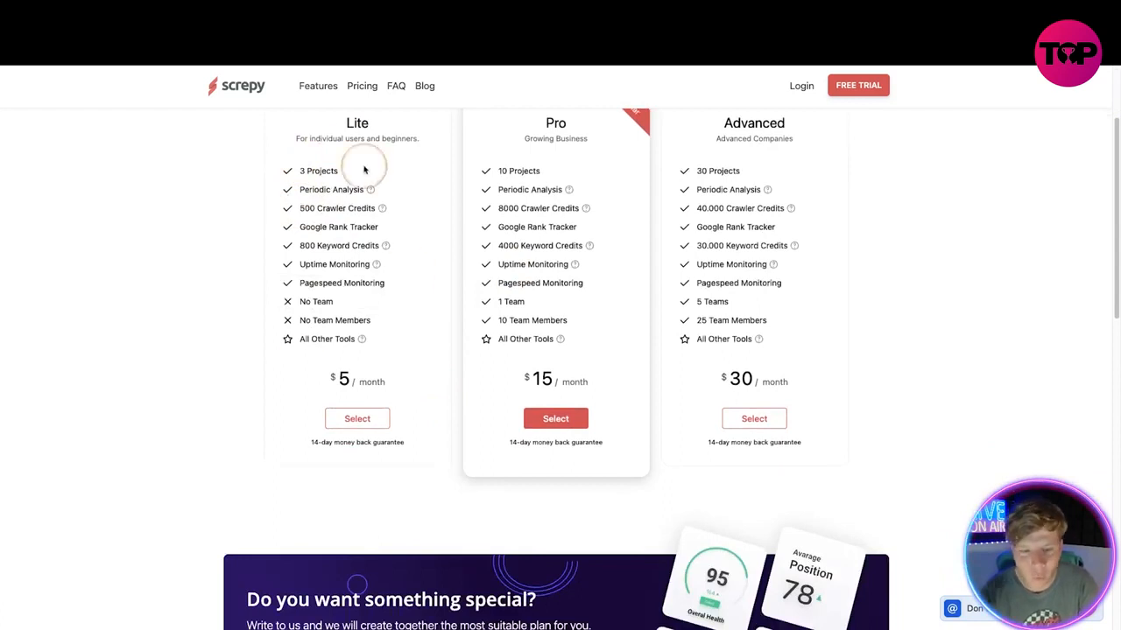
{"action": "mouse_move", "coordinate": [337, 259]}
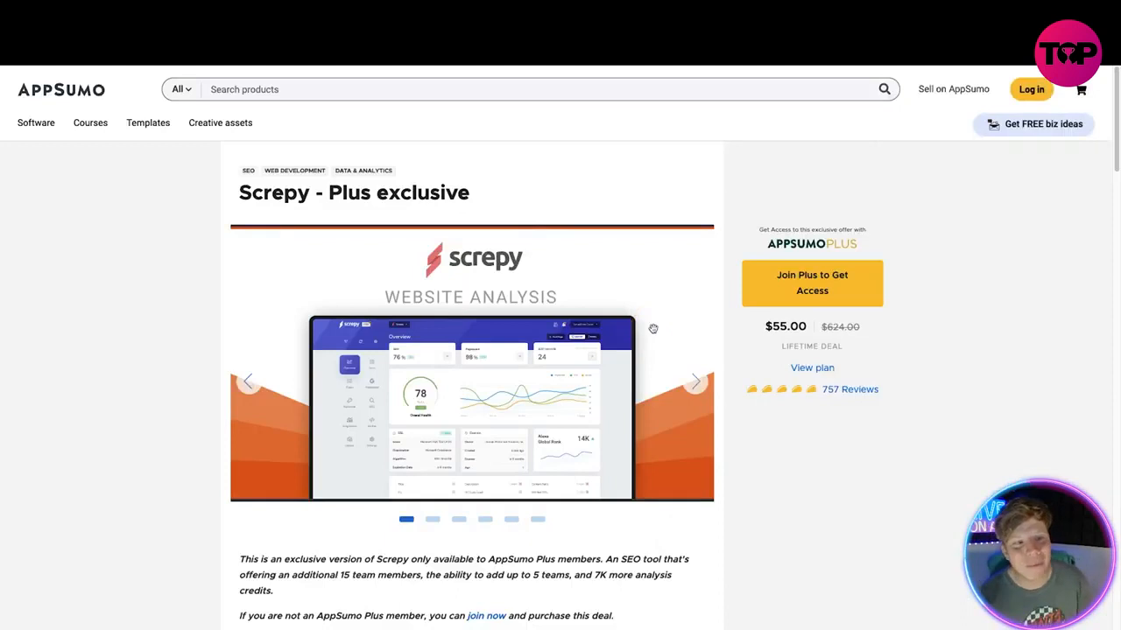
Step: Scroll the AppSumo deal page to the $55 Pro+ Plan terms and feature list, clearing the stray text selection
{"action": "scroll", "scroll_direction": "down", "scroll_amount": 3}
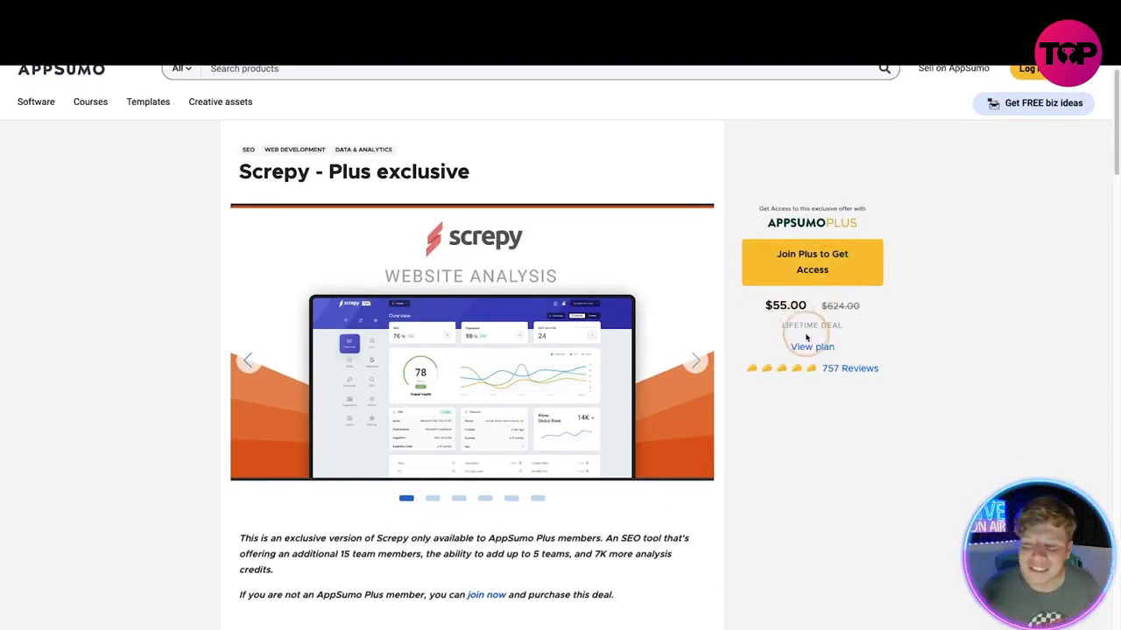
{"action": "scroll", "scroll_direction": "down", "scroll_amount": 3}
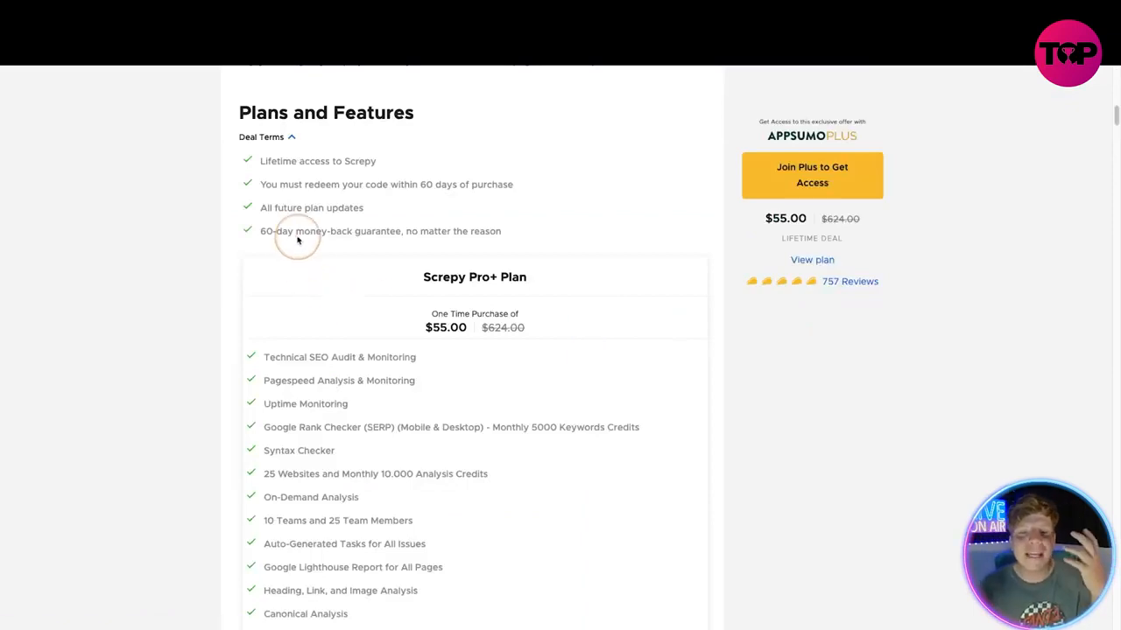
{"action": "mouse_move", "coordinate": [325, 175]}
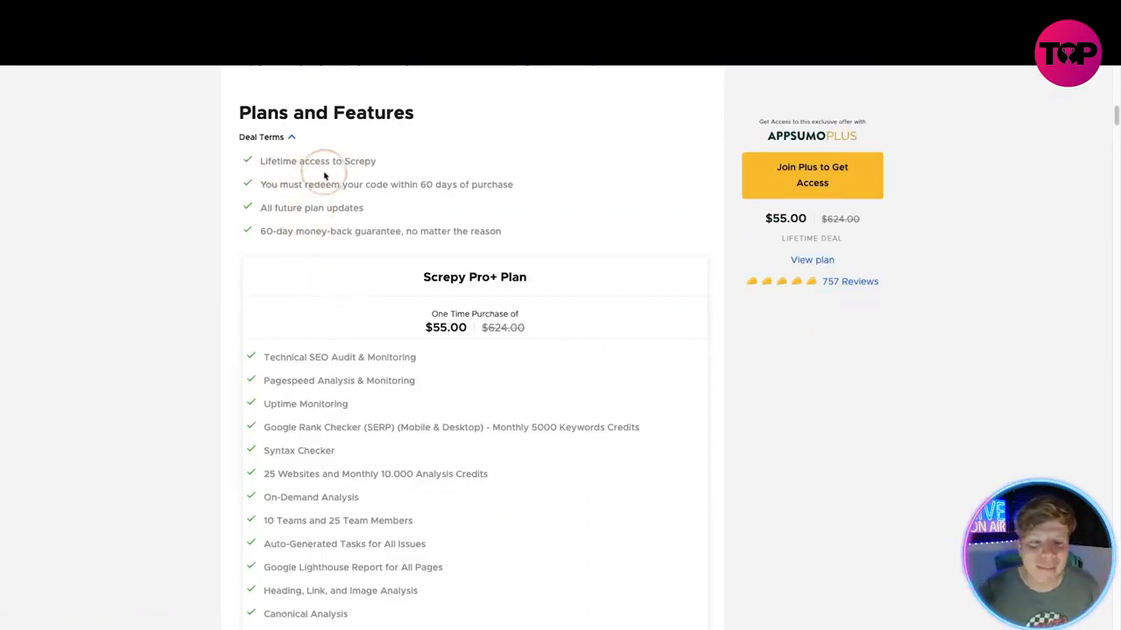
{"action": "mouse_move", "coordinate": [403, 212]}
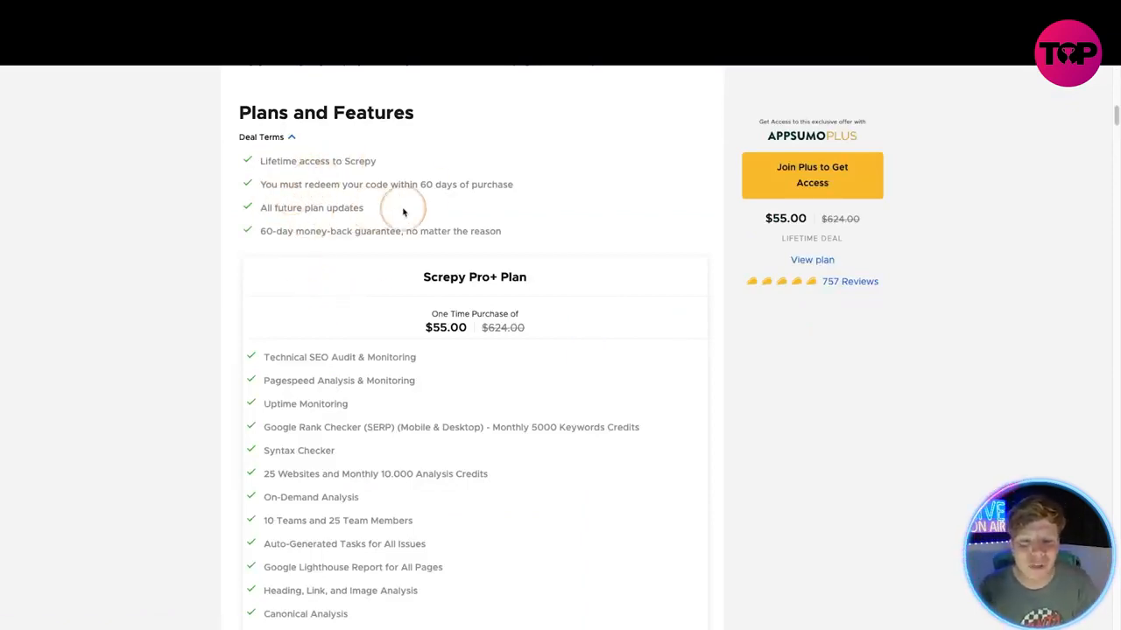
{"action": "mouse_move", "coordinate": [254, 238]}
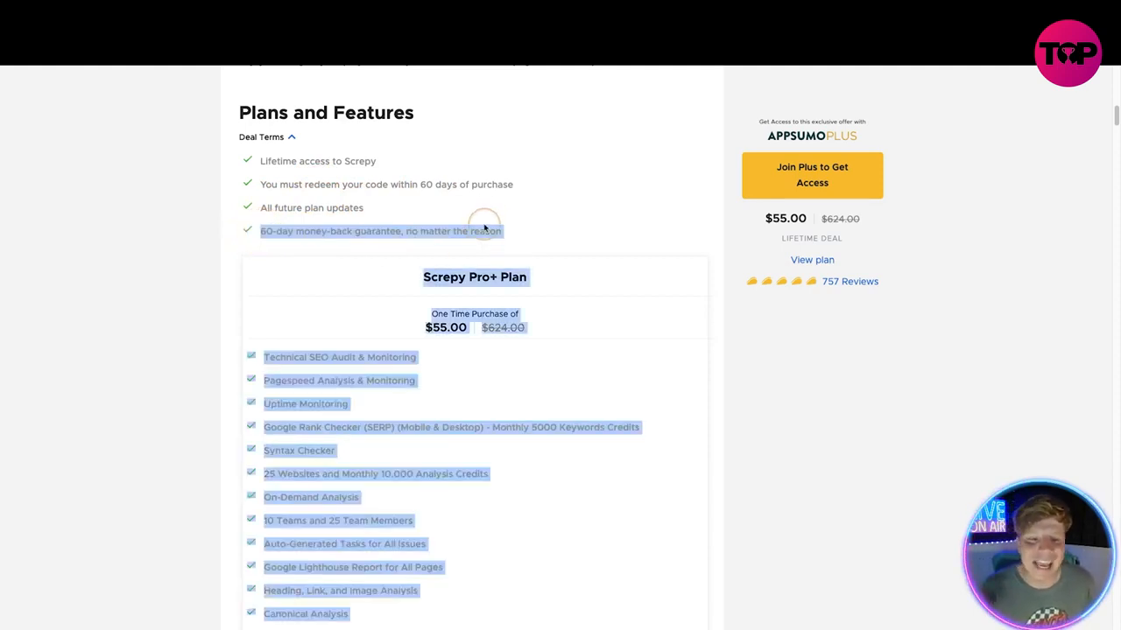
{"action": "left_click", "coordinate": [208, 261]}
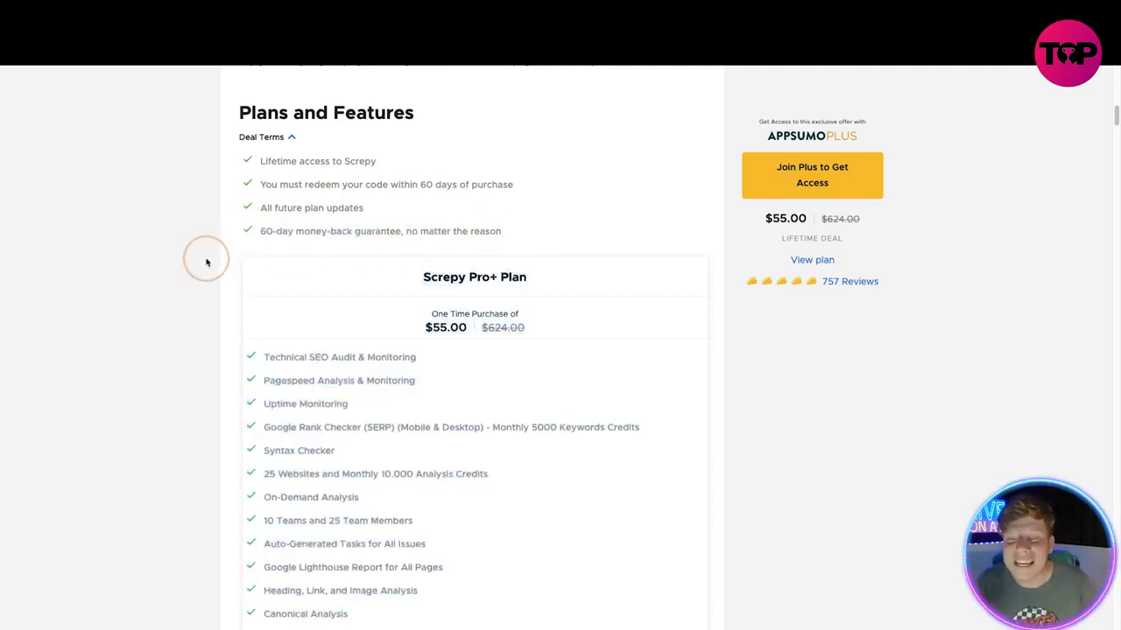
{"action": "scroll", "scroll_direction": "down", "scroll_amount": 3}
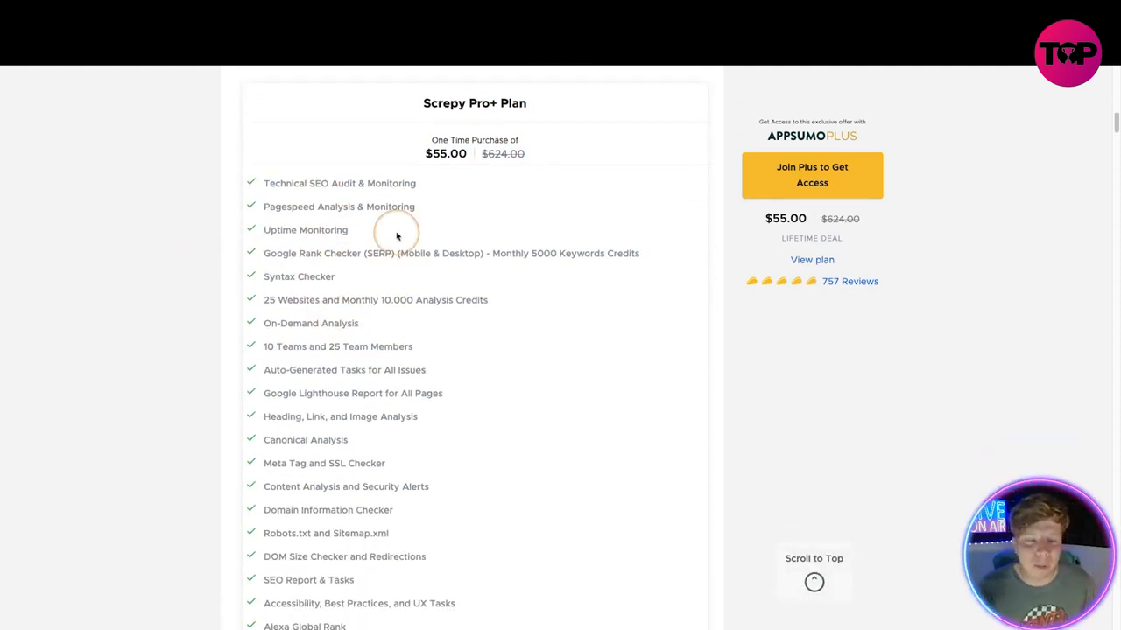
{"action": "mouse_move", "coordinate": [425, 162]}
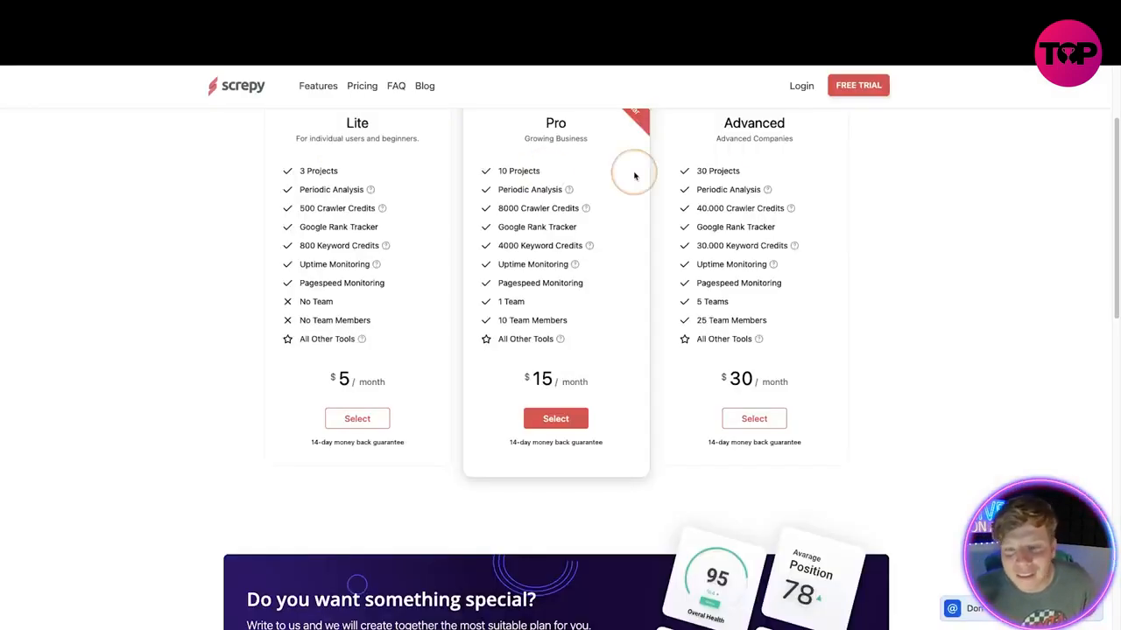
{"action": "mouse_move", "coordinate": [820, 324]}
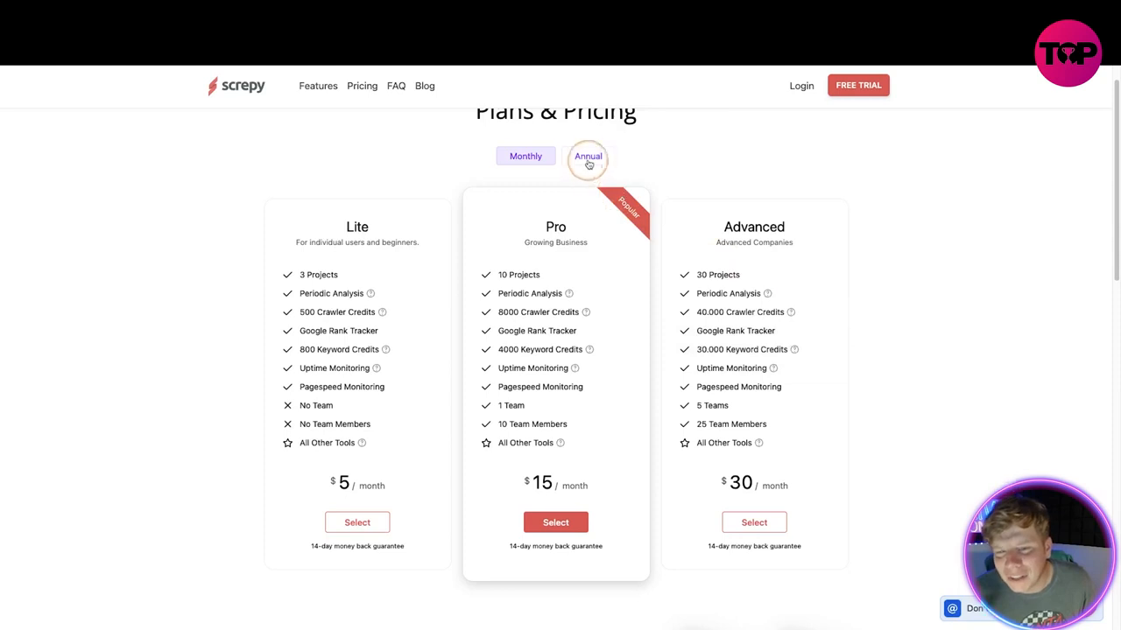
Step: Switch Screpy pricing to annual billing (Lite $2.5, Pro $7.5, Advanced $15) and scan the plan cards
{"action": "left_click", "coordinate": [588, 156]}
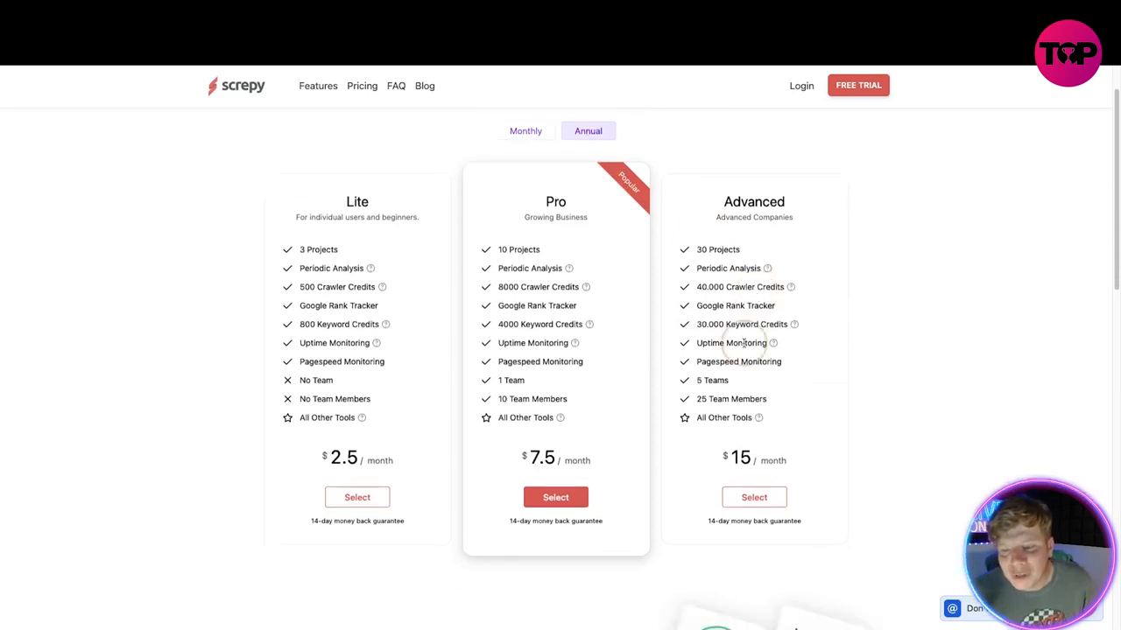
{"action": "scroll", "scroll_direction": "down", "scroll_amount": 3}
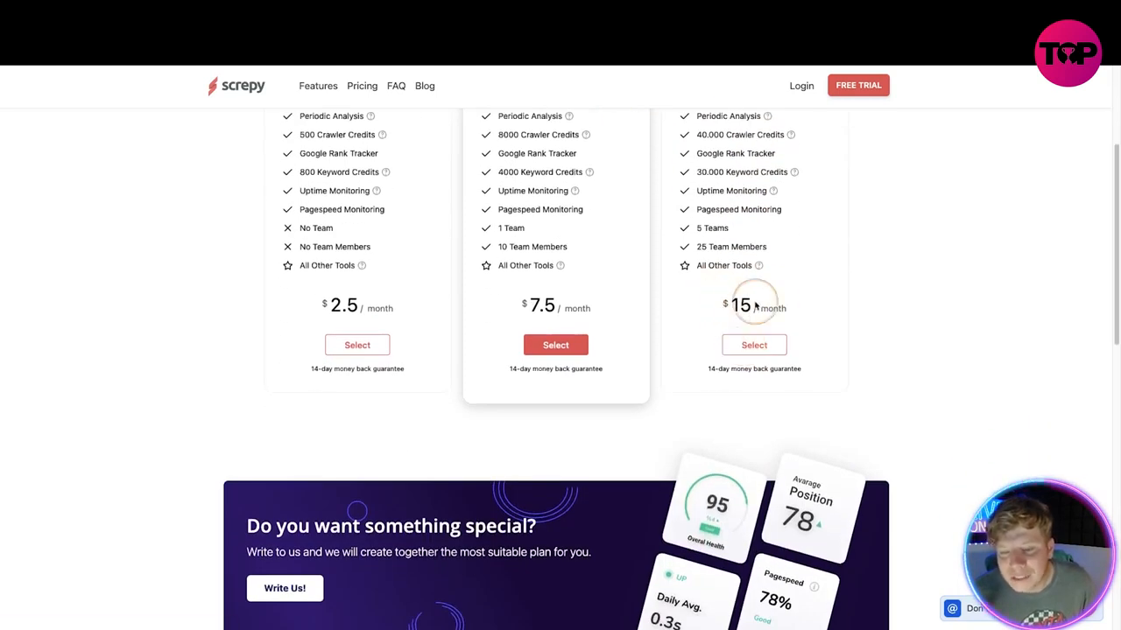
{"action": "scroll", "scroll_direction": "up", "scroll_amount": 3}
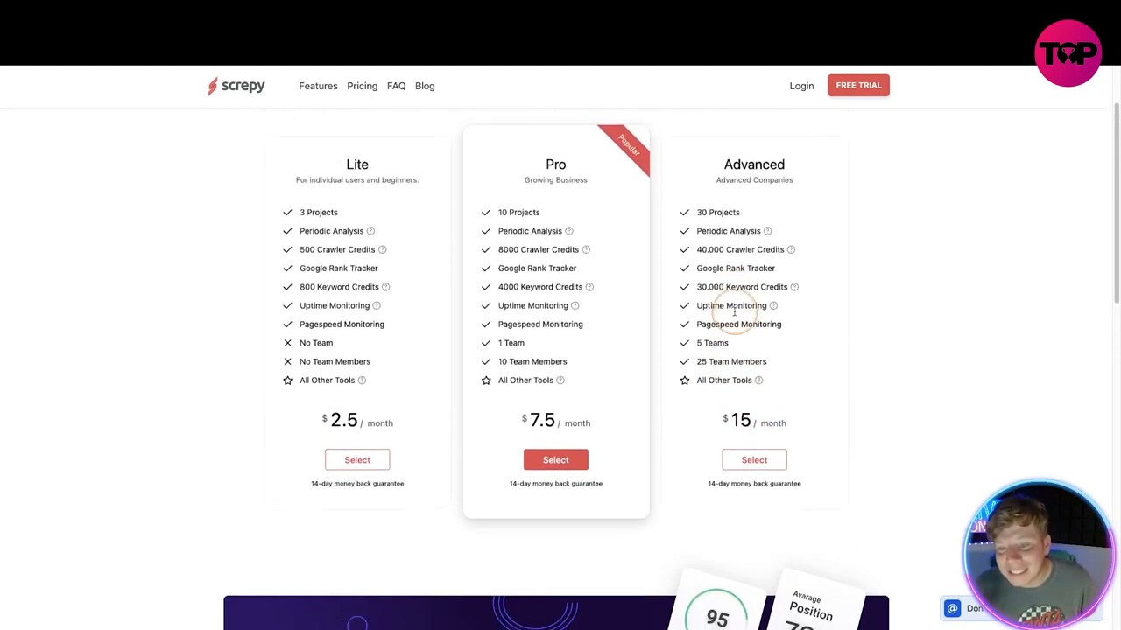
{"action": "scroll", "scroll_direction": "down", "scroll_amount": 3}
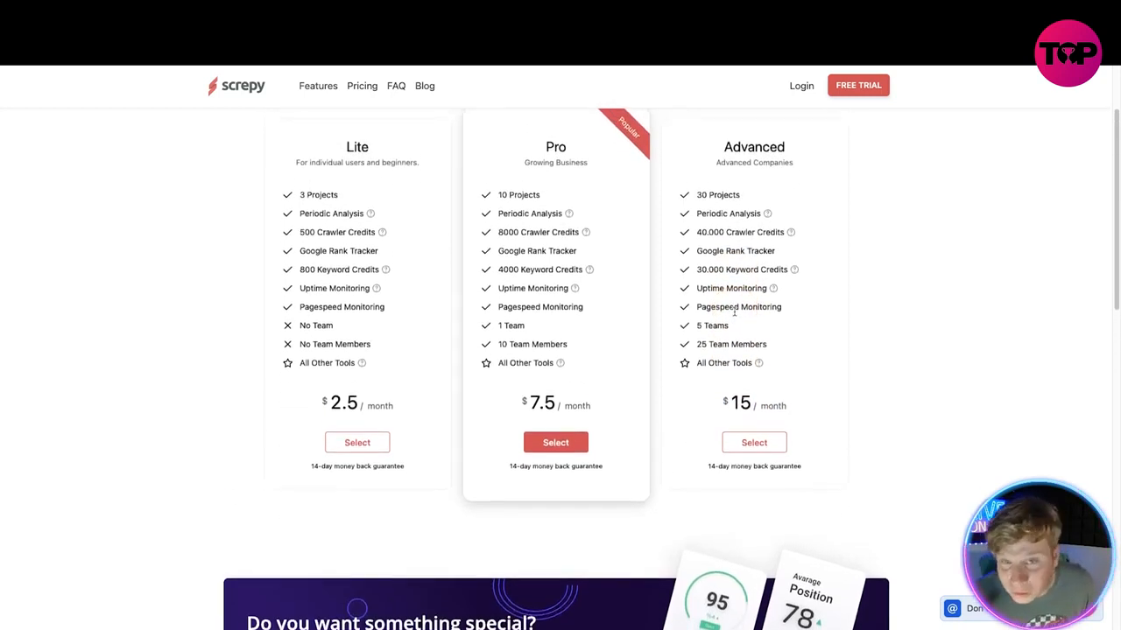
{"action": "scroll", "scroll_direction": "down", "scroll_amount": 3}
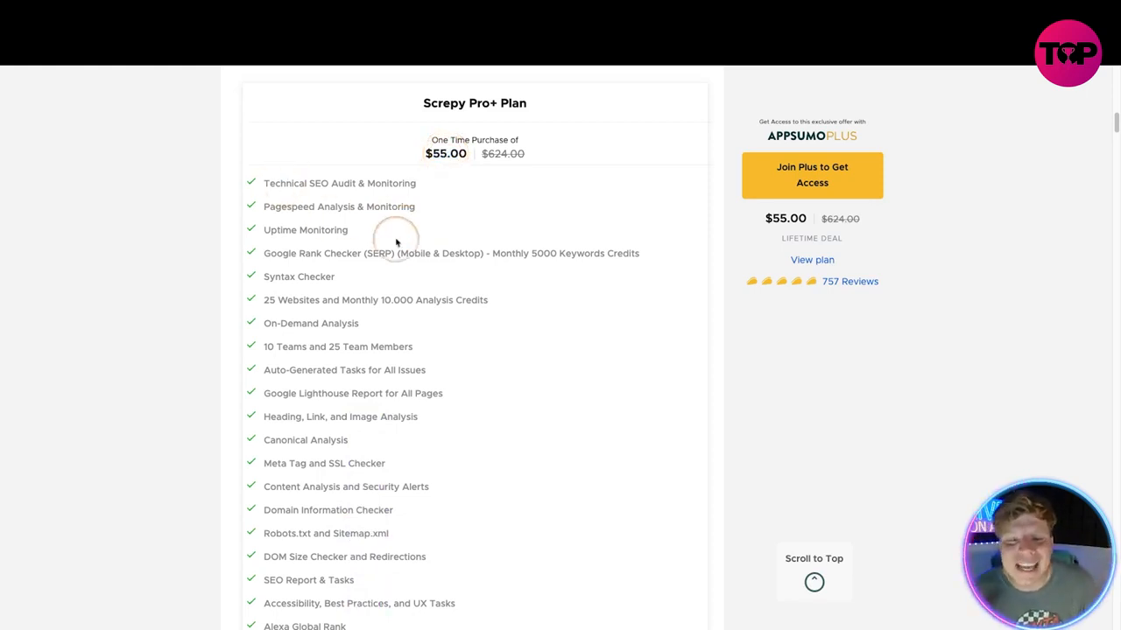
Step: Read the Pro+ Plan feature list down to the 10-code stacking info, then return to the plan header
{"action": "scroll", "scroll_direction": "down", "scroll_amount": 3}
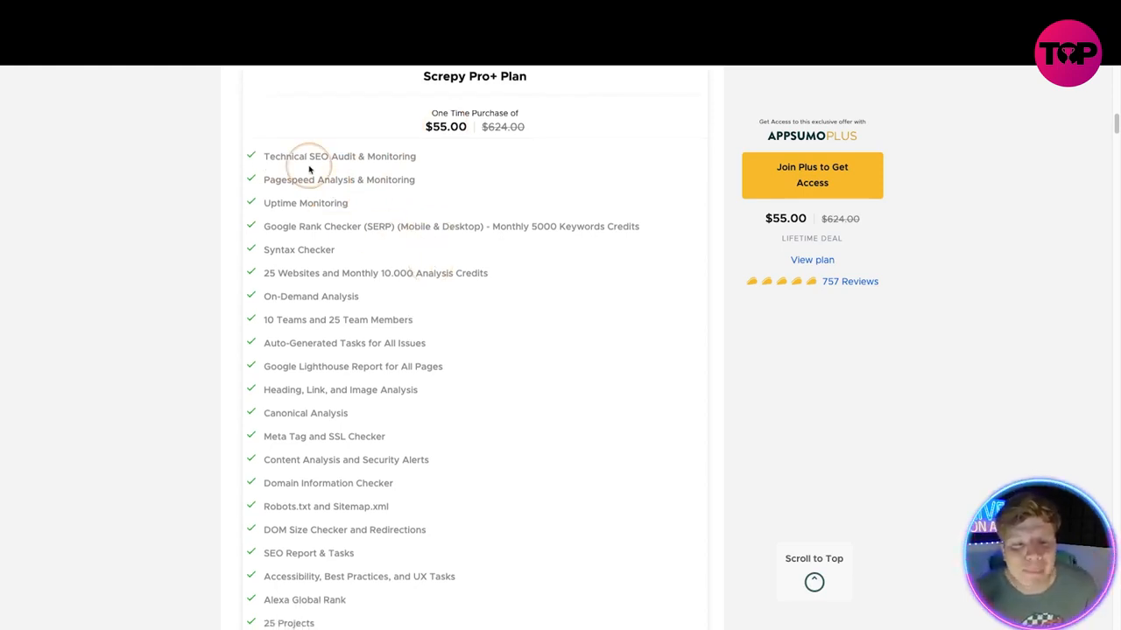
{"action": "mouse_move", "coordinate": [403, 254]}
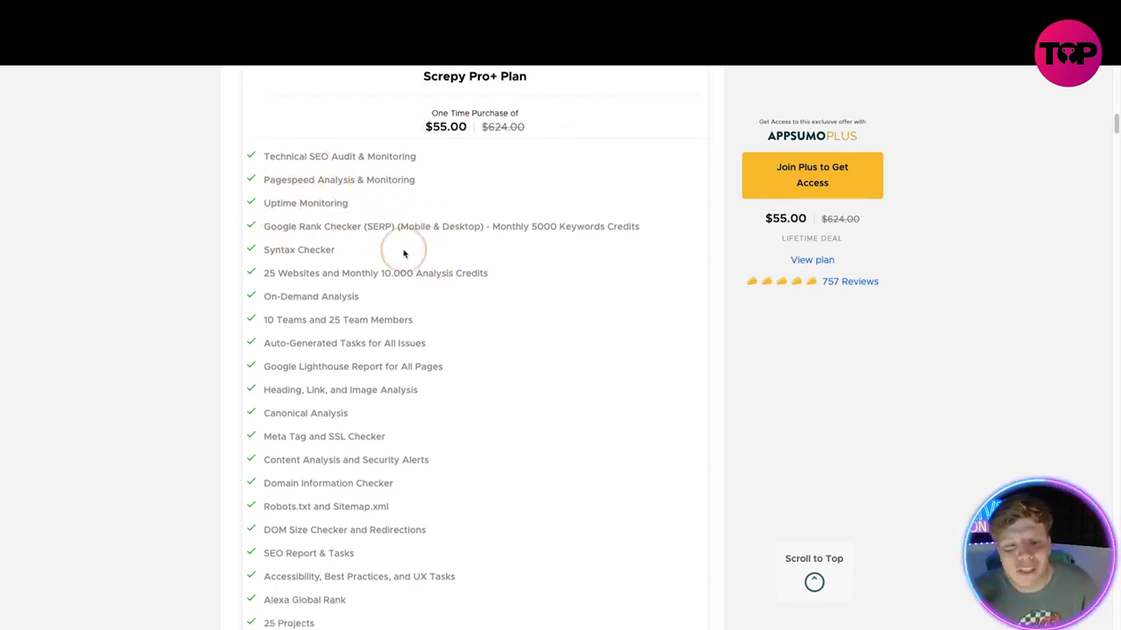
{"action": "mouse_move", "coordinate": [381, 320]}
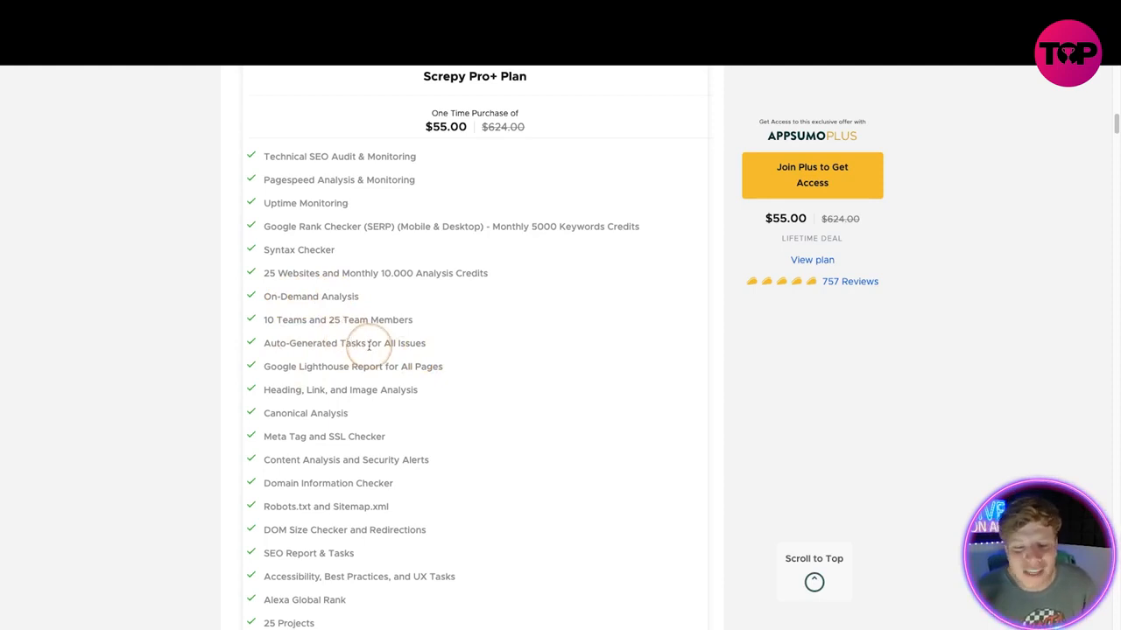
{"action": "scroll", "scroll_direction": "down", "scroll_amount": 3}
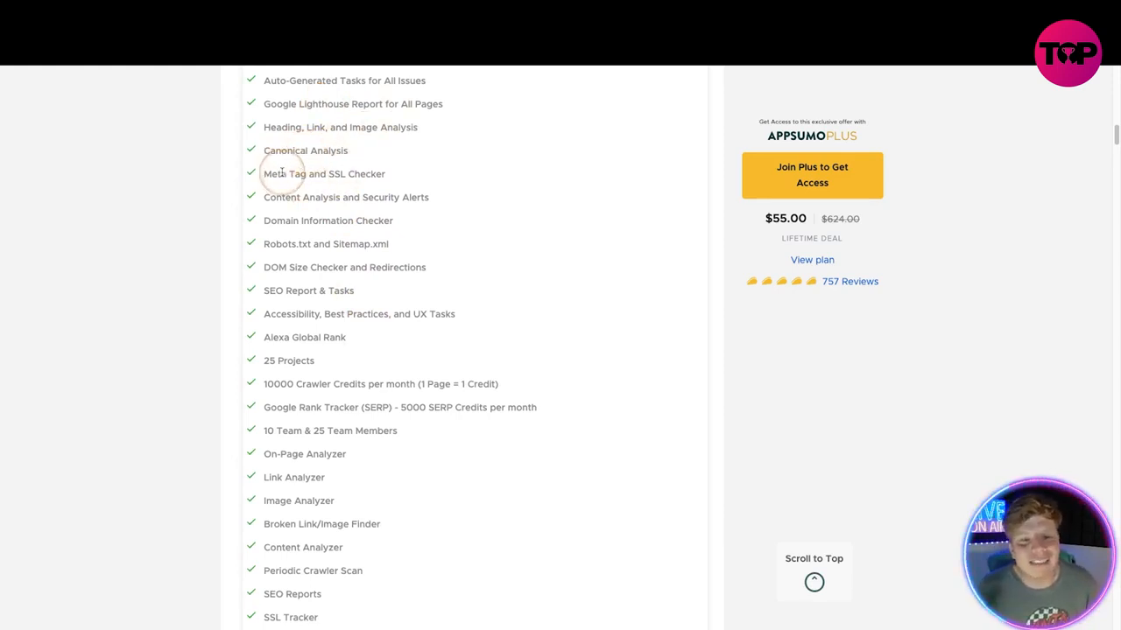
{"action": "mouse_move", "coordinate": [378, 202]}
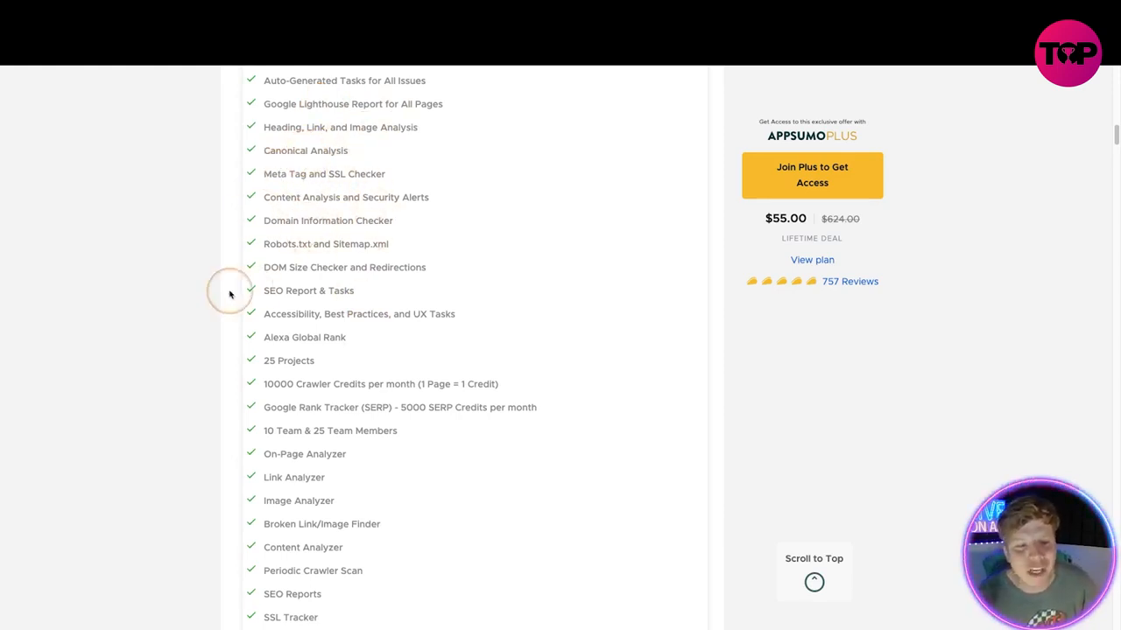
{"action": "mouse_move", "coordinate": [215, 305]}
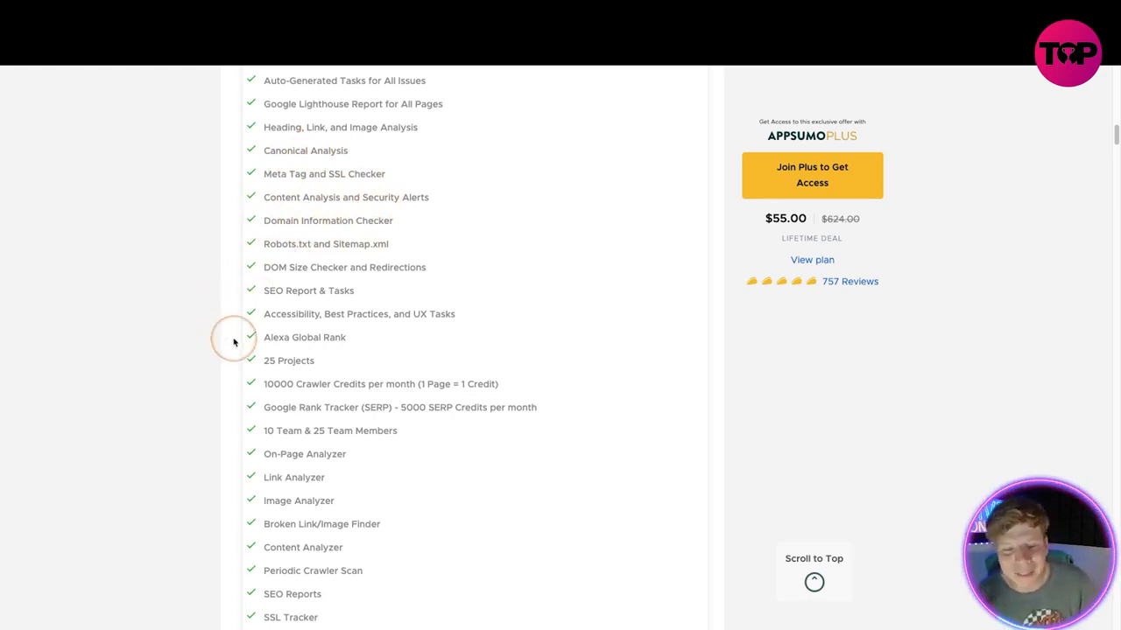
{"action": "scroll", "scroll_direction": "down", "scroll_amount": 3}
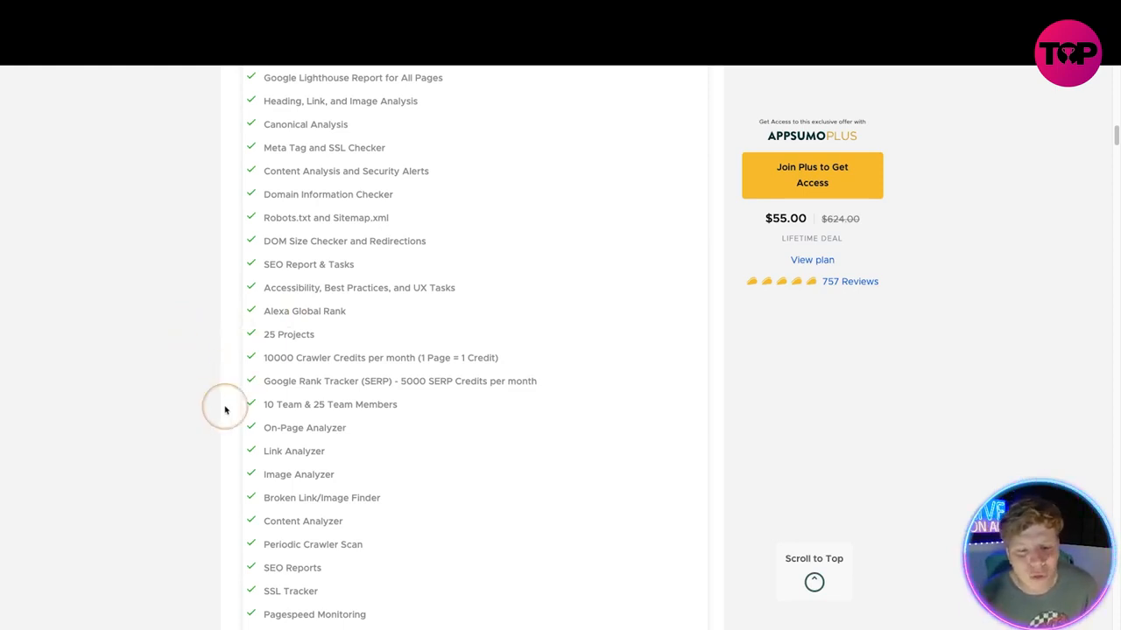
{"action": "scroll", "scroll_direction": "down", "scroll_amount": 3}
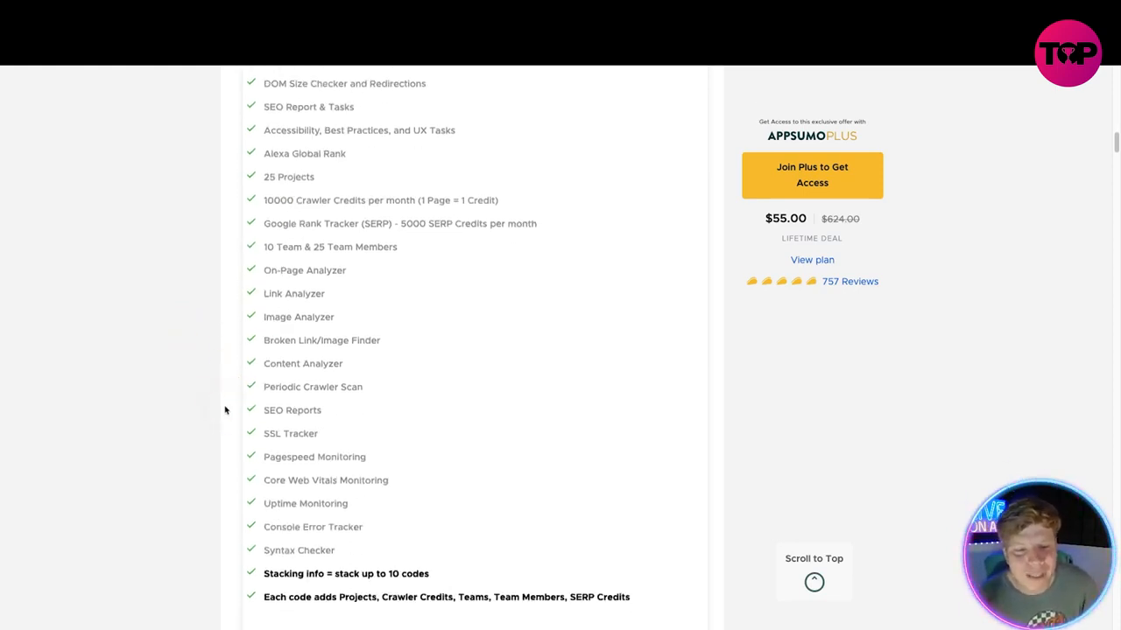
{"action": "scroll", "scroll_direction": "down", "scroll_amount": 3}
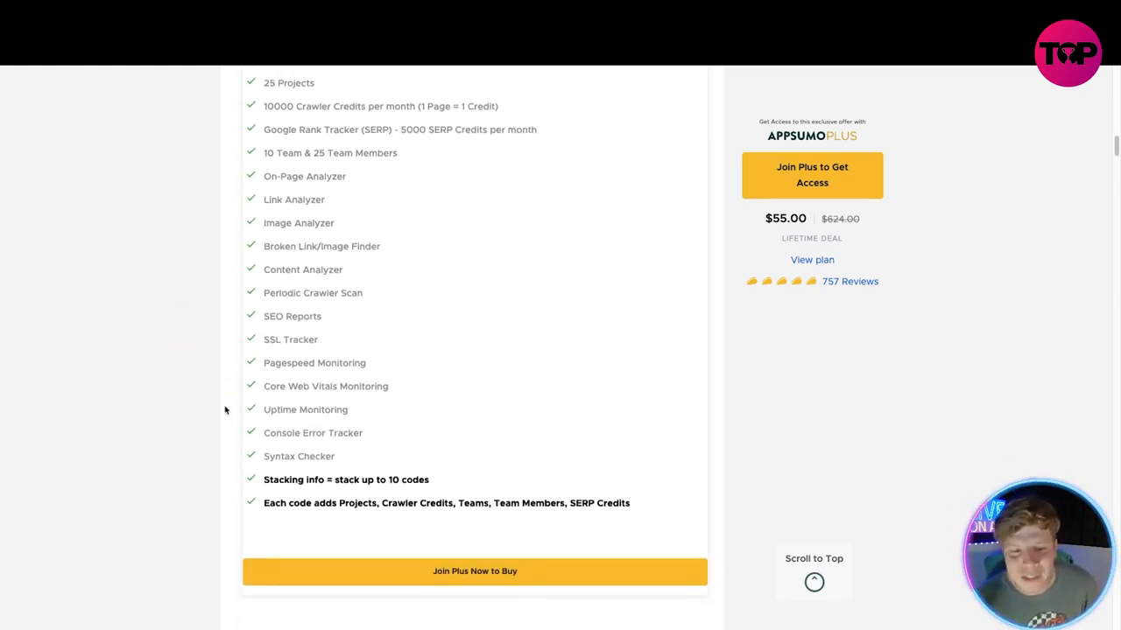
{"action": "scroll", "scroll_direction": "down", "scroll_amount": 3}
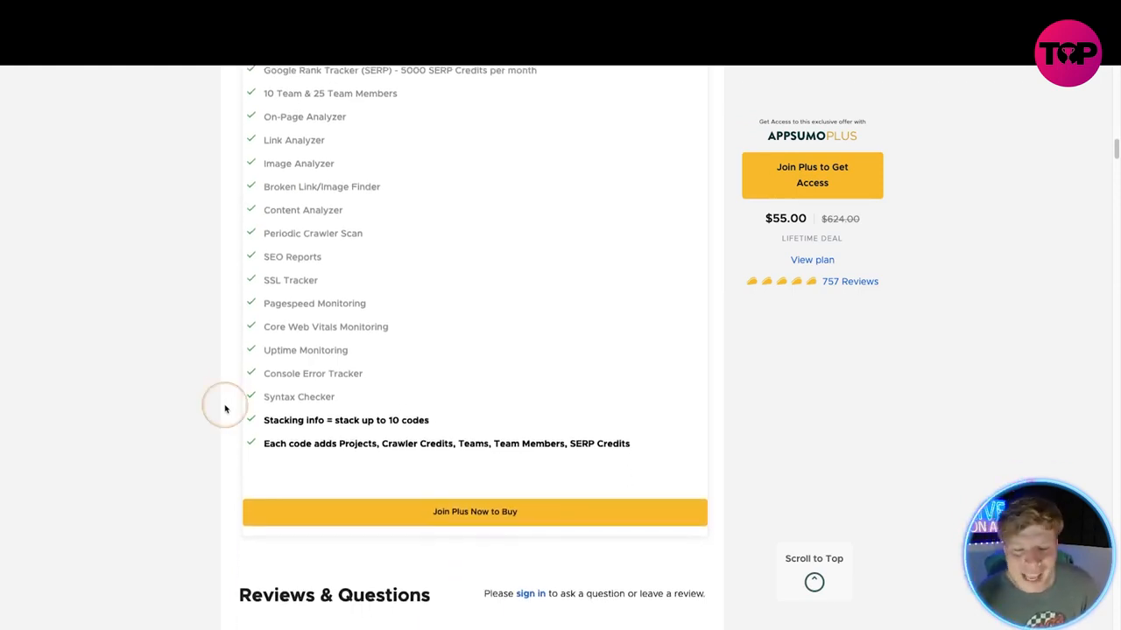
{"action": "scroll", "scroll_direction": "down", "scroll_amount": 3}
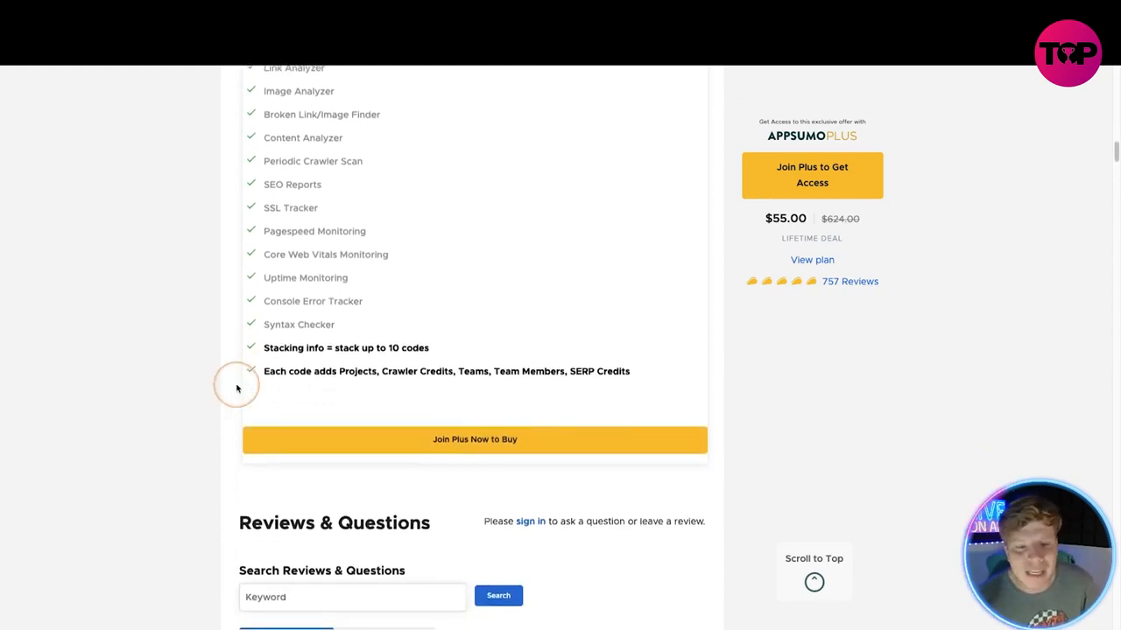
{"action": "scroll", "scroll_direction": "down", "scroll_amount": 3}
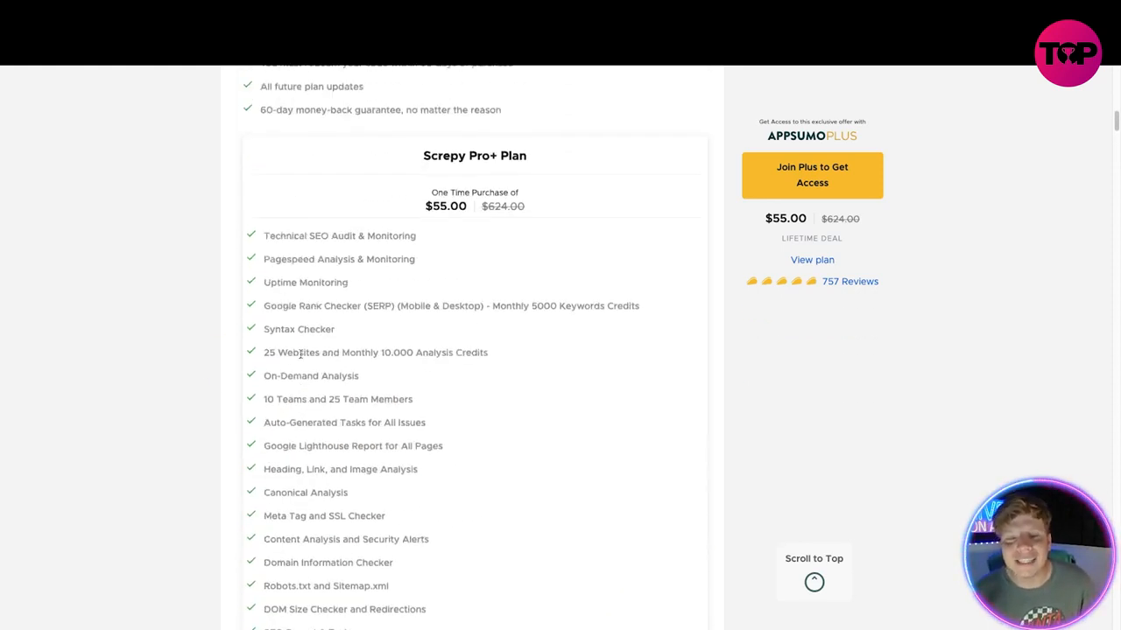
{"action": "scroll", "scroll_direction": "up", "scroll_amount": 3}
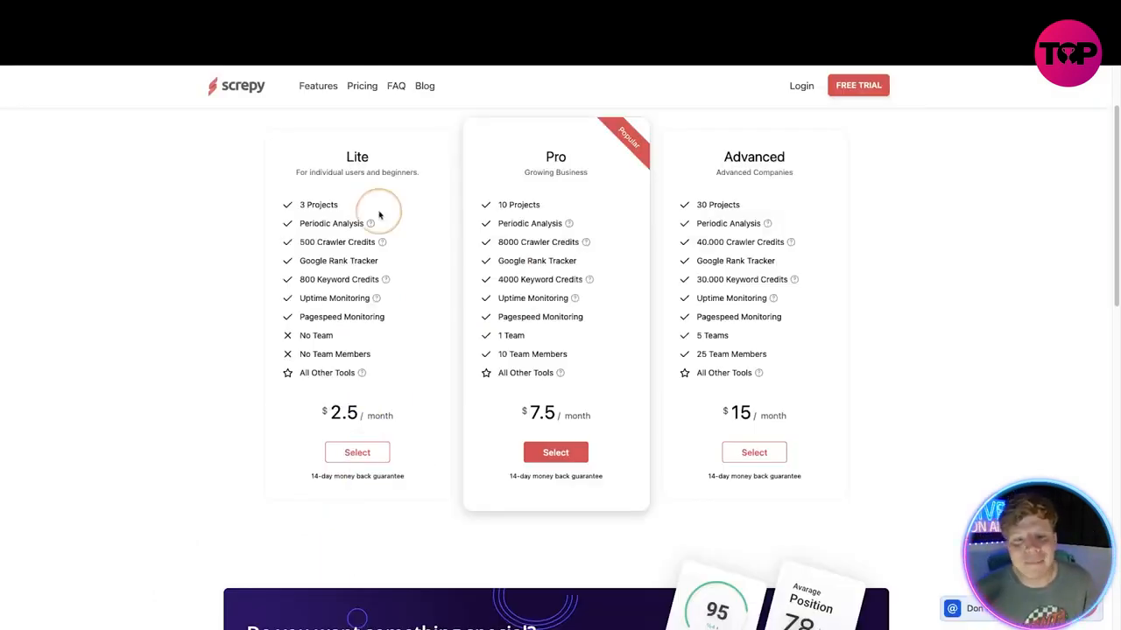
{"action": "mouse_move", "coordinate": [196, 167]}
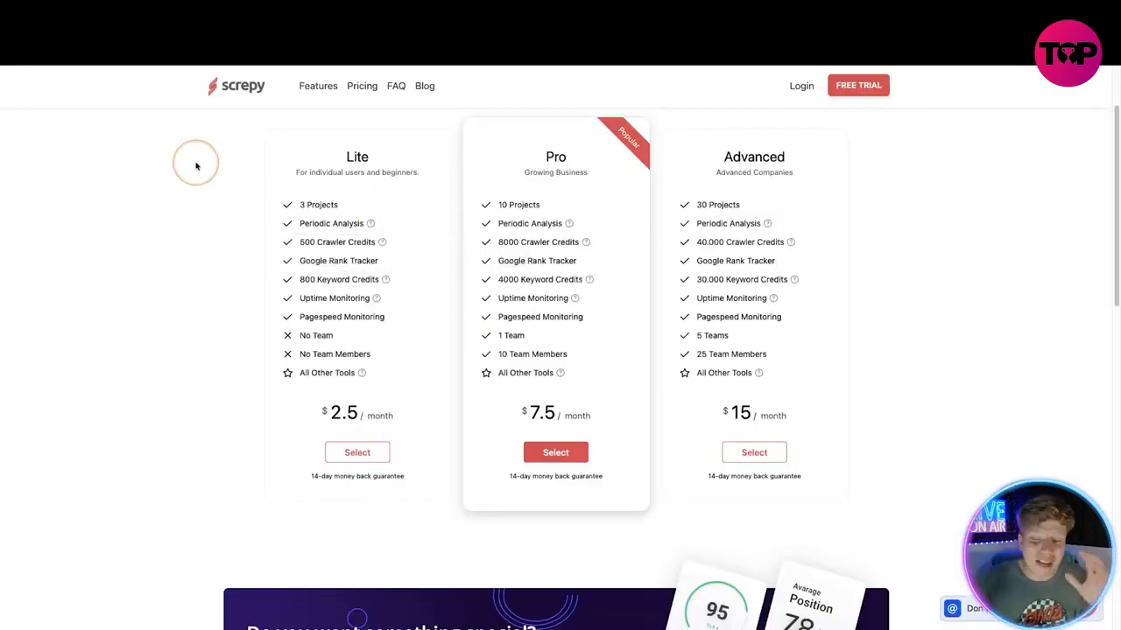
{"action": "mouse_move", "coordinate": [333, 253]}
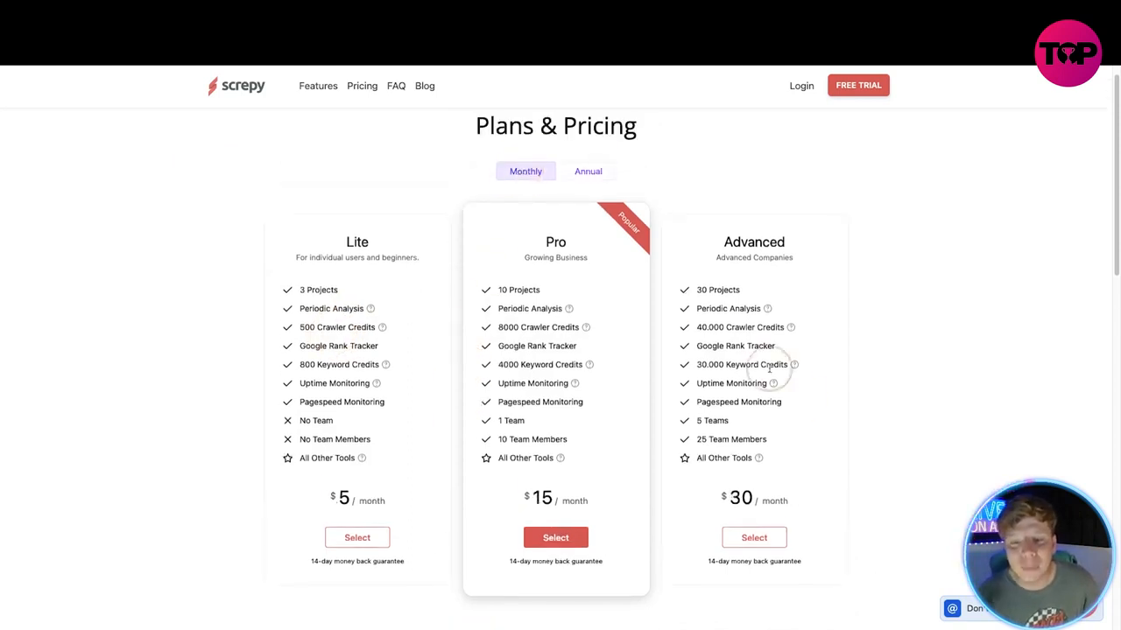
Step: Scroll the Screpy monthly pricing to compare the $5 Lite, $15 Pro and $30 Advanced plans
{"action": "scroll", "scroll_direction": "down", "scroll_amount": 3}
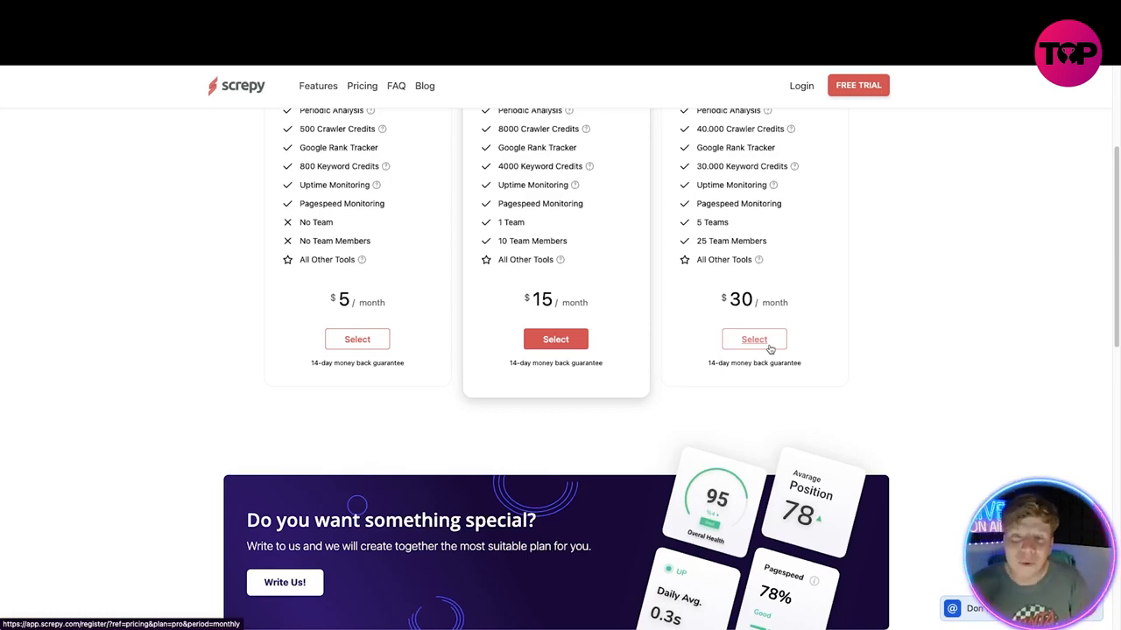
{"action": "mouse_move", "coordinate": [672, 184]}
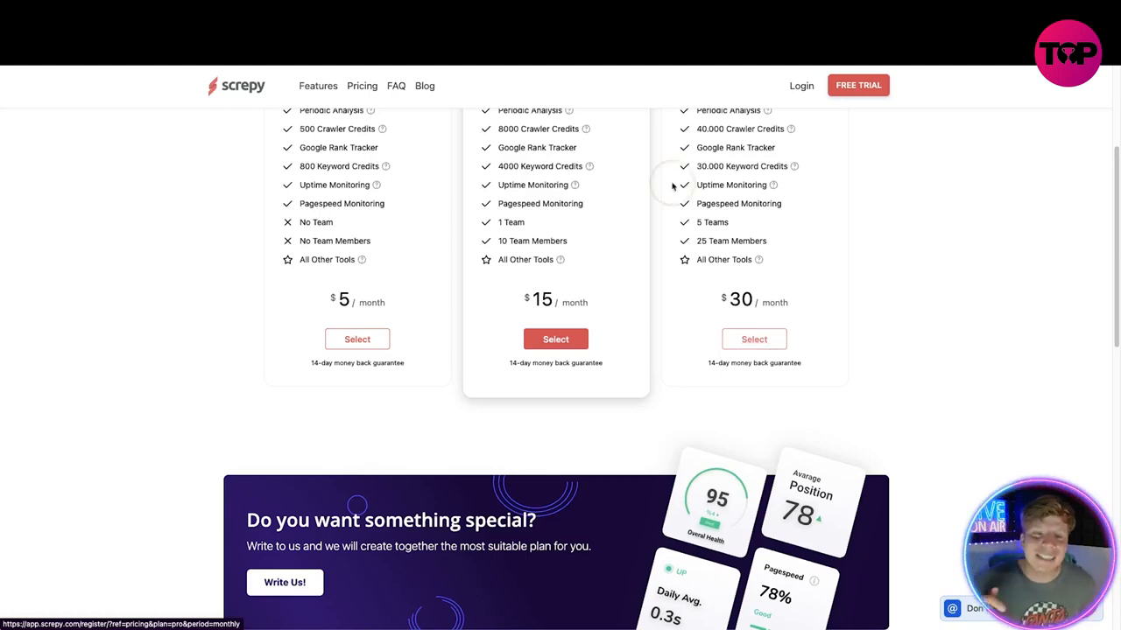